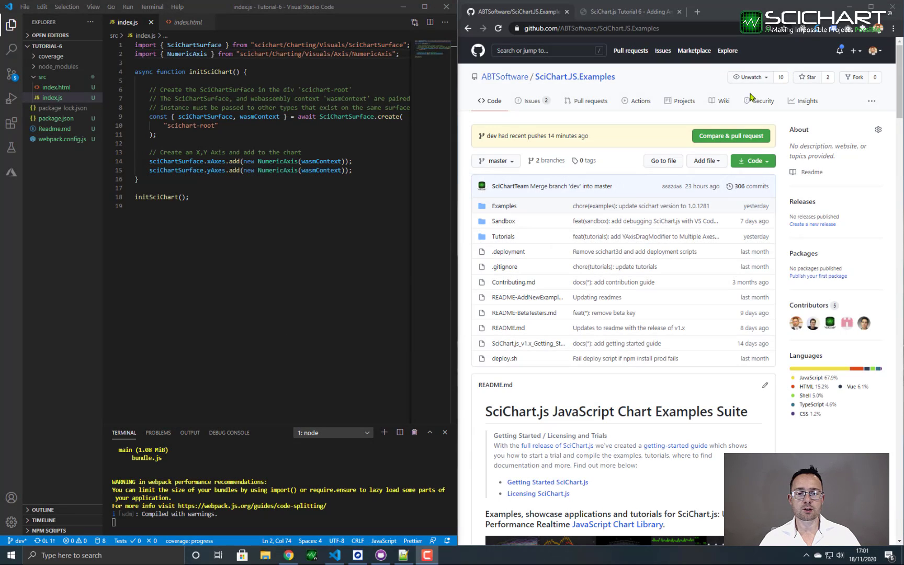
{"action": "mouse_move", "coordinate": [712, 103]}
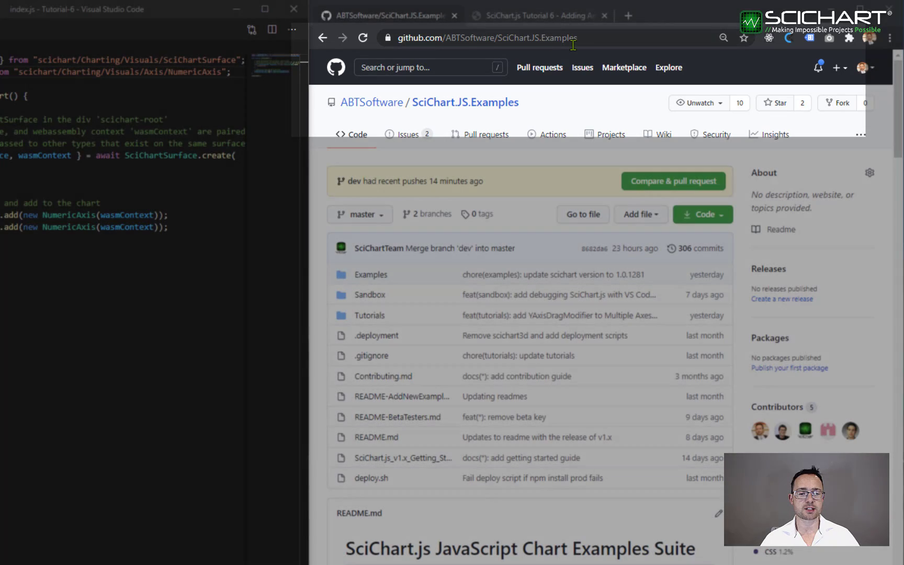
Open the Tutorials folder, then the 2D_Chart_Tutorials_JavaScript folder on GitHub
{"action": "left_click", "coordinate": [370, 315]}
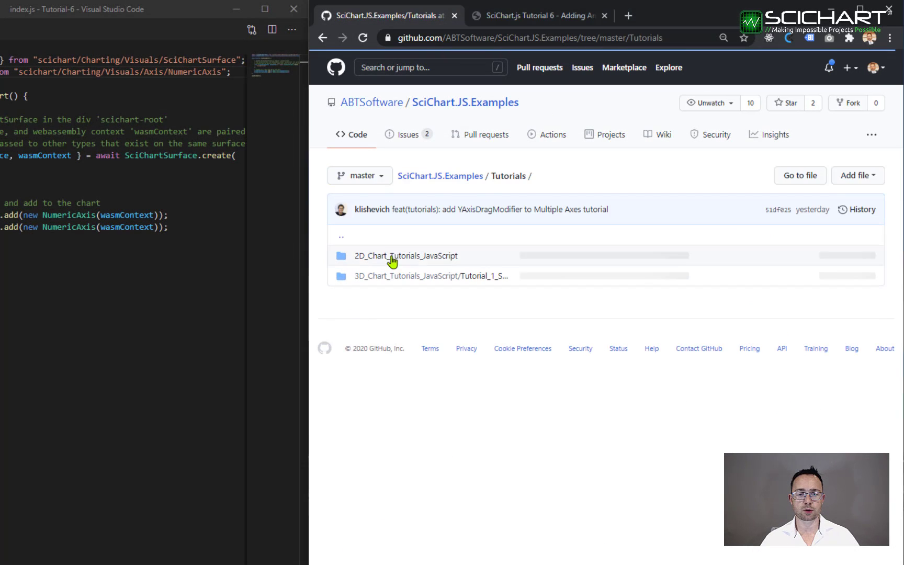
{"action": "left_click", "coordinate": [405, 256]}
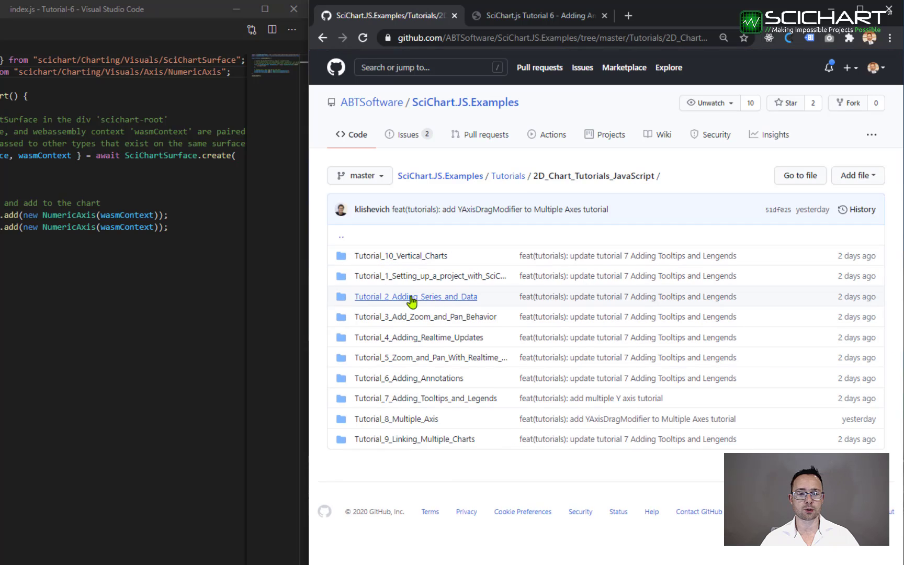
{"action": "mouse_move", "coordinate": [392, 283]}
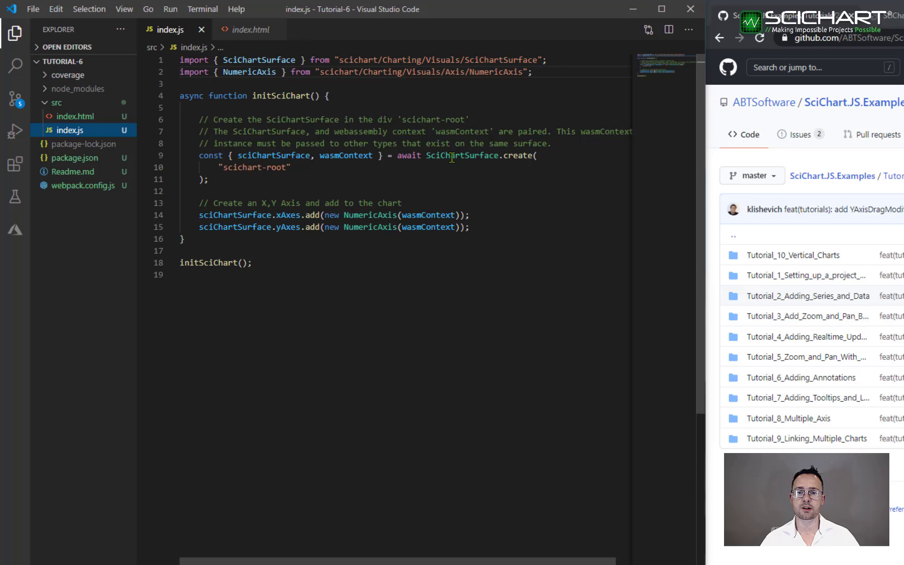
Bring the Tutorial-6 project back into focus, showing index.js with the SciChartSurface and NumericAxis setup
{"action": "left_click", "coordinate": [227, 168]}
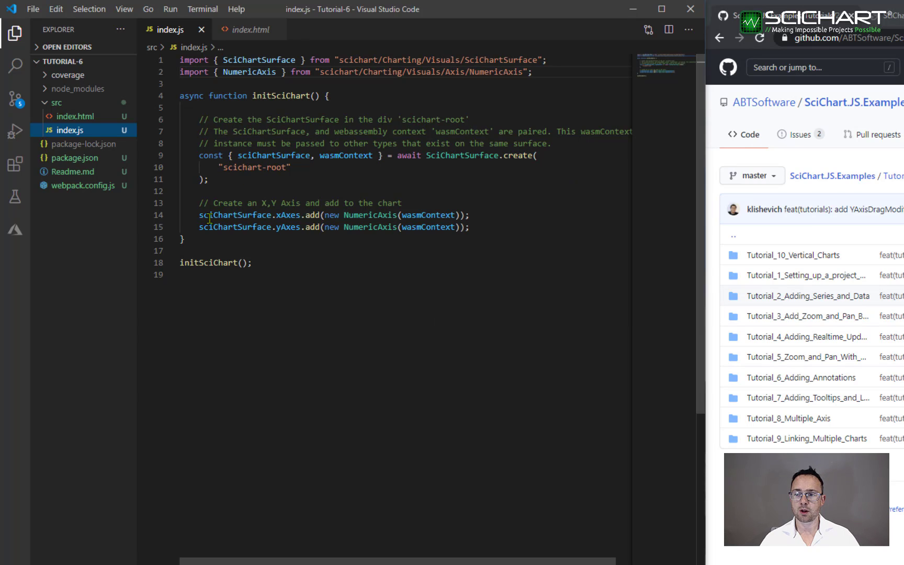
{"action": "mouse_move", "coordinate": [614, 214]}
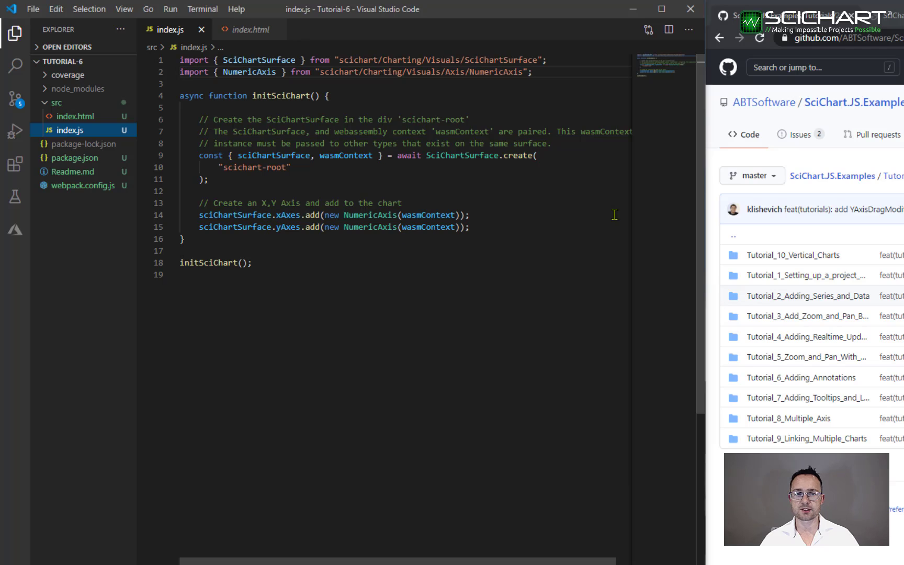
{"action": "mouse_move", "coordinate": [558, 210]}
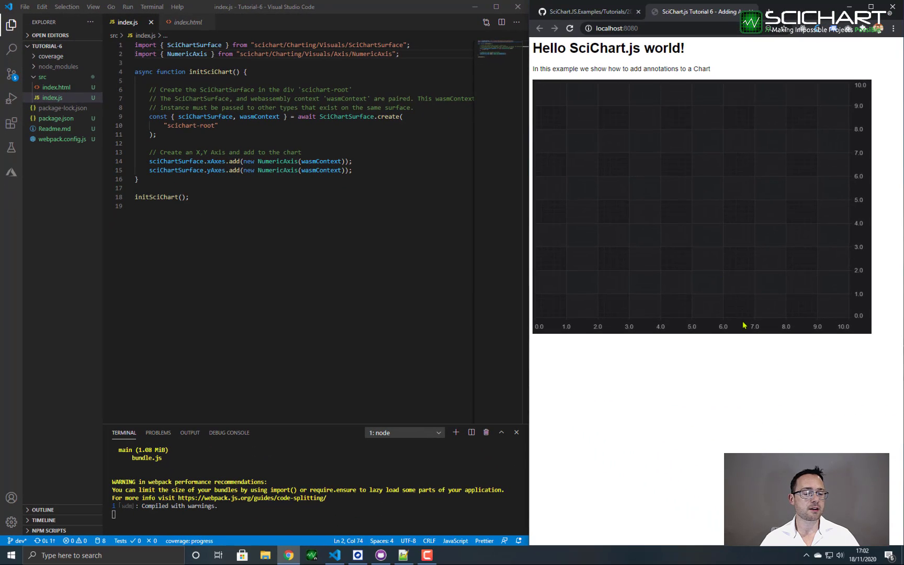
{"action": "mouse_move", "coordinate": [711, 363]}
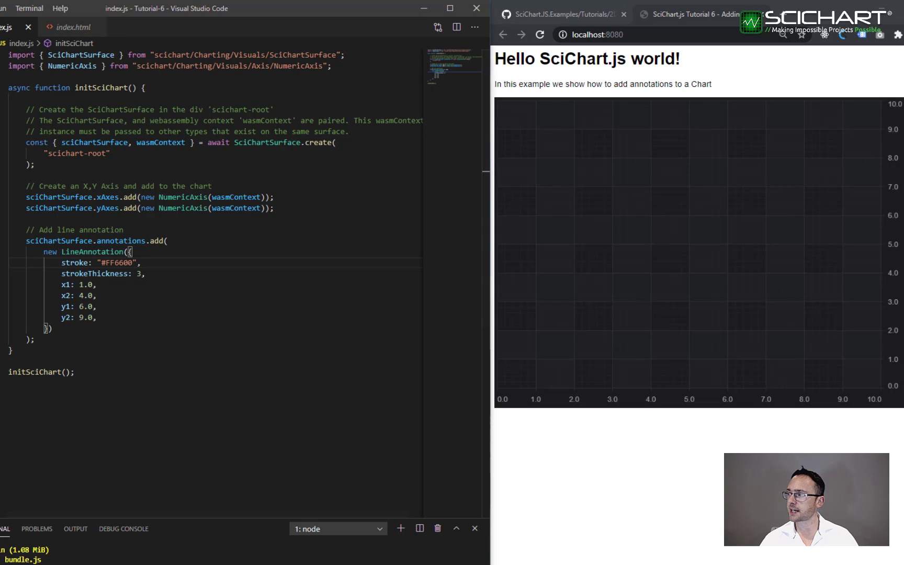
Import LineAnnotation and add the orange #FF6600 line from (1,6) to (4,9), saving index.js
{"action": "left_click", "coordinate": [69, 75]}
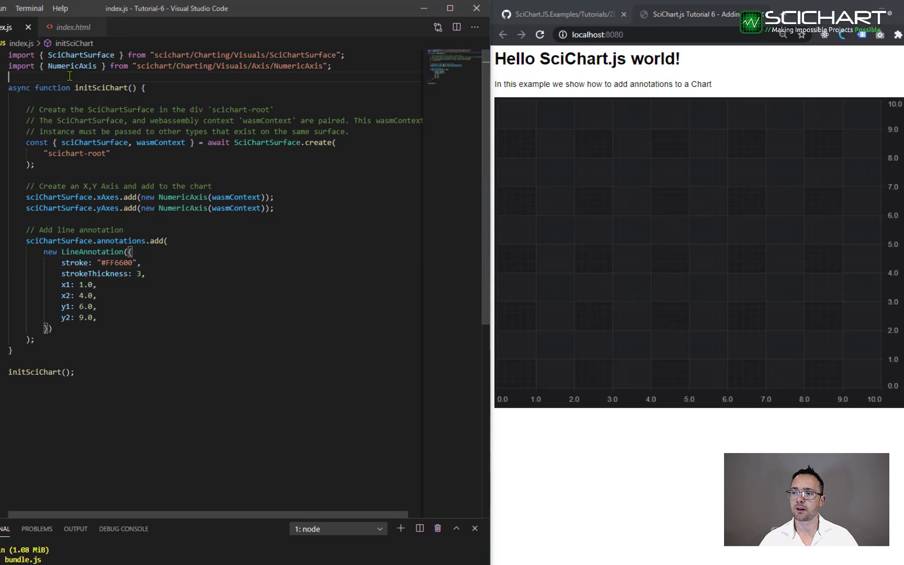
{"action": "type", "text": "import { LineAnnotation } from \"scichart/Charting/Visuals/Annotations/LineAnnotation\";"}
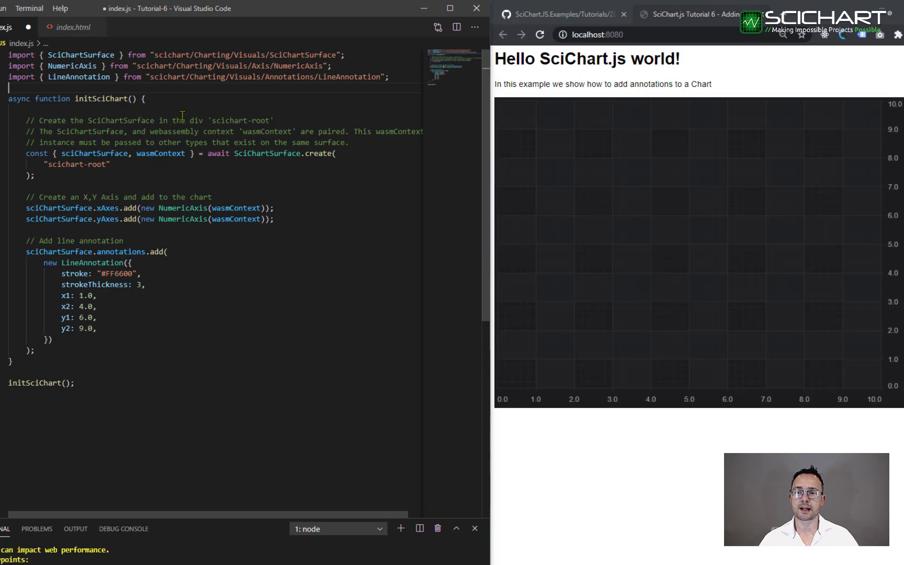
{"action": "key", "text": "ctrl+s"}
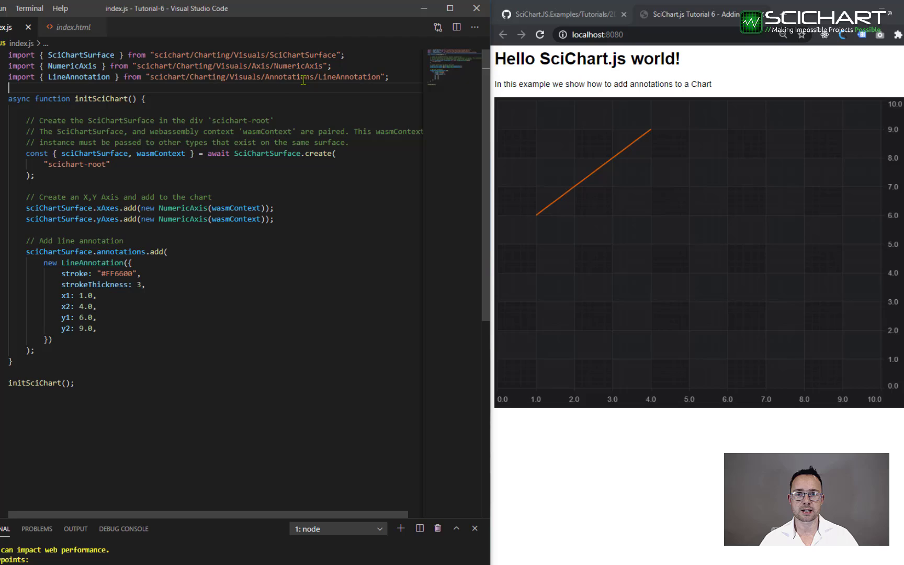
{"action": "mouse_move", "coordinate": [339, 344]}
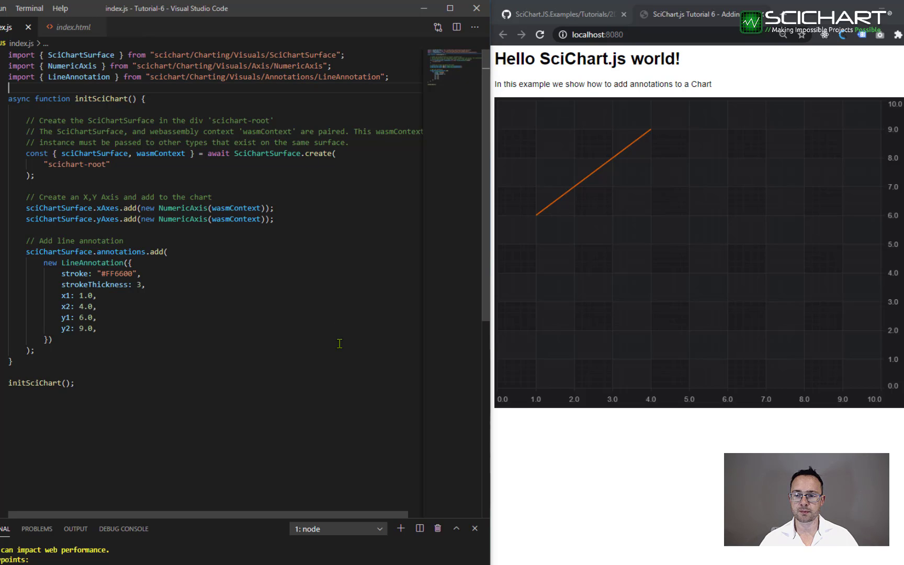
{"action": "mouse_move", "coordinate": [140, 350]}
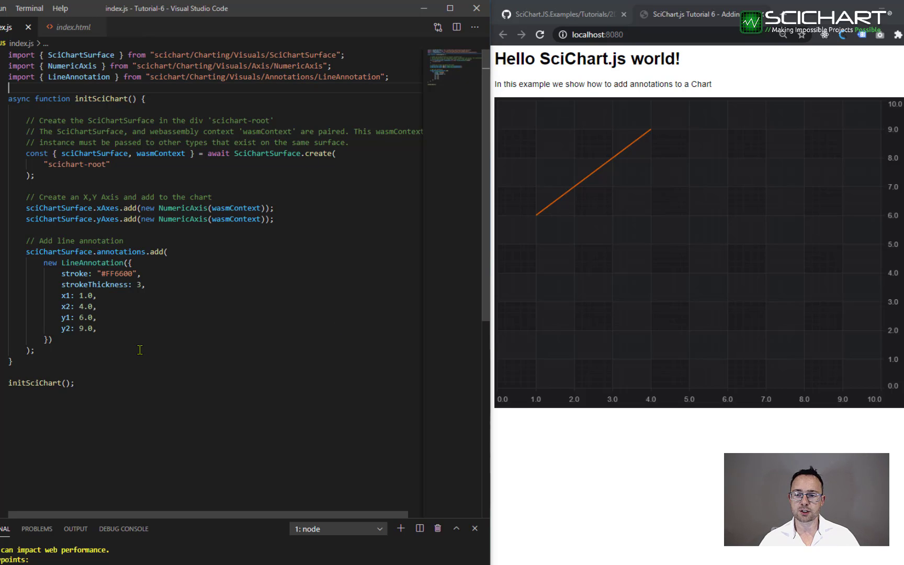
{"action": "left_click", "coordinate": [88, 318]}
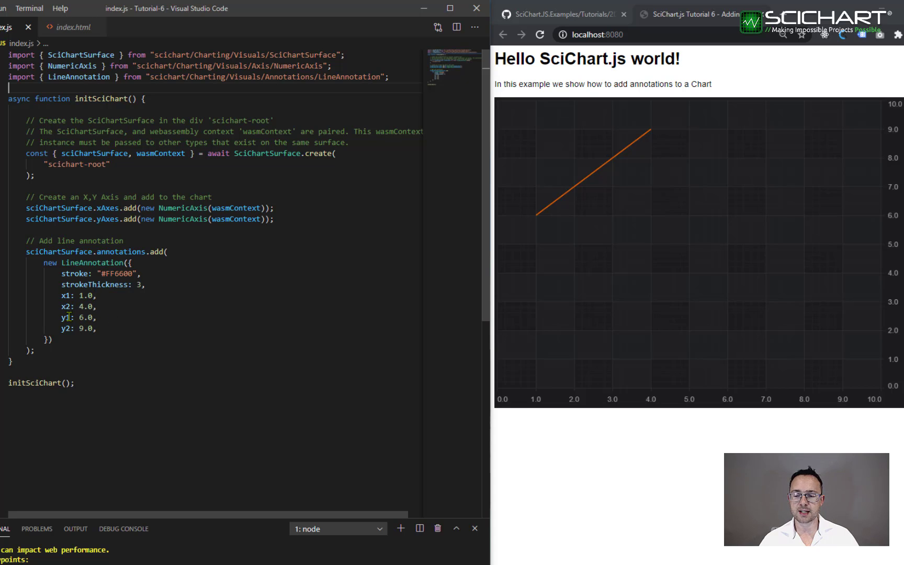
{"action": "mouse_move", "coordinate": [434, 337]}
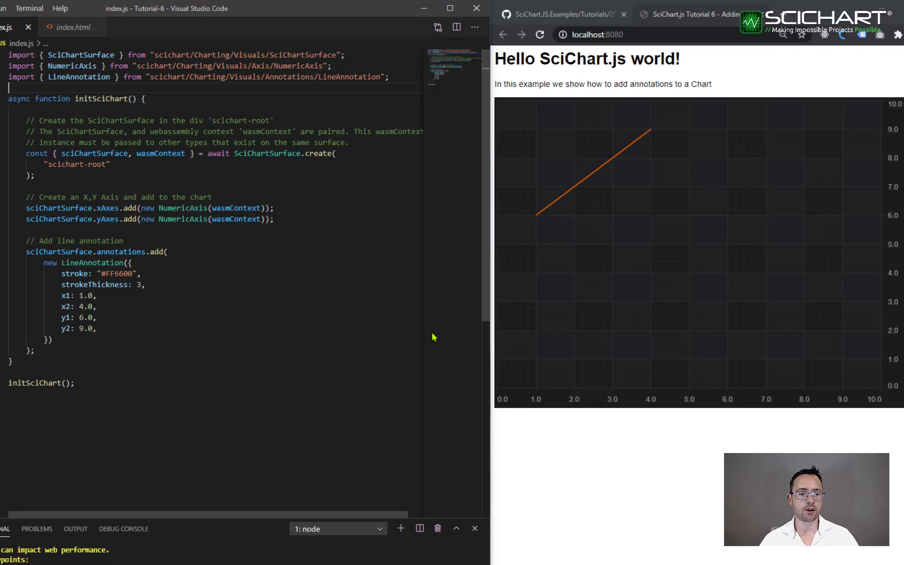
{"action": "mouse_move", "coordinate": [537, 219]}
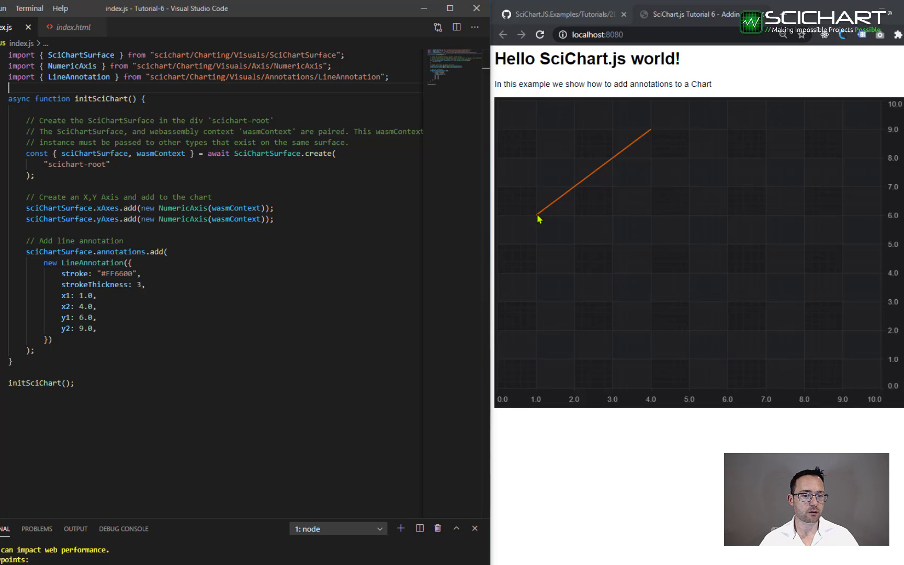
{"action": "mouse_move", "coordinate": [652, 134]}
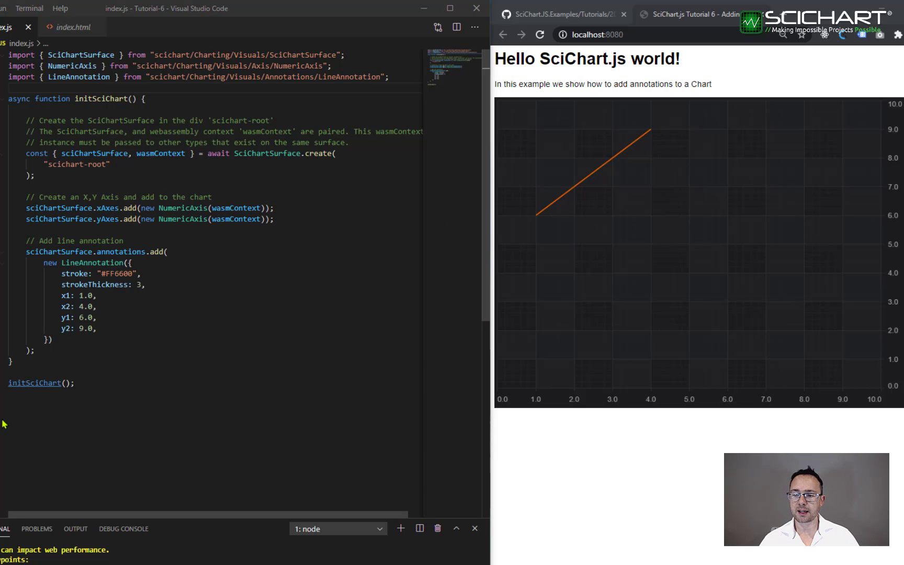
Add ZoomPanModifier to chartModifiers, then scroll the chart to test zooming
{"action": "key", "text": "enter"}
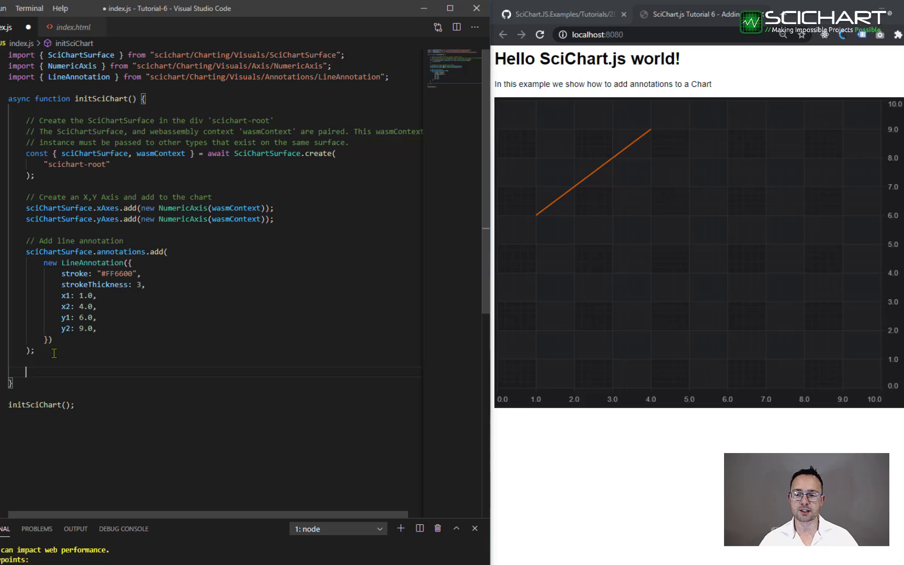
{"action": "type", "text": "sciChartSurface.chartModifiers.add(new ZoomPanModifier());"}
{"action": "type", "text": "sciChartSurface.chartModifiers.add(new MouseWheelZoomModifier());"}
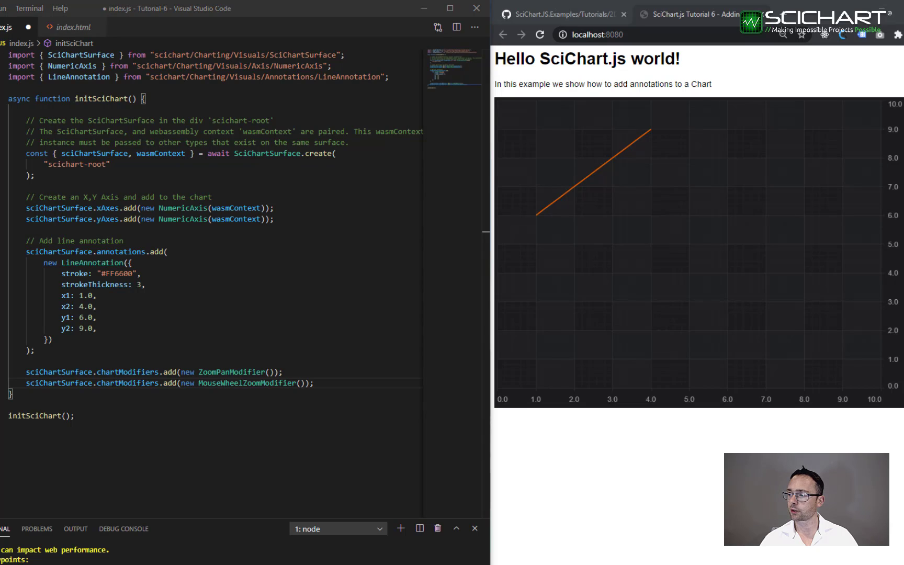
{"action": "left_click", "coordinate": [8, 88]}
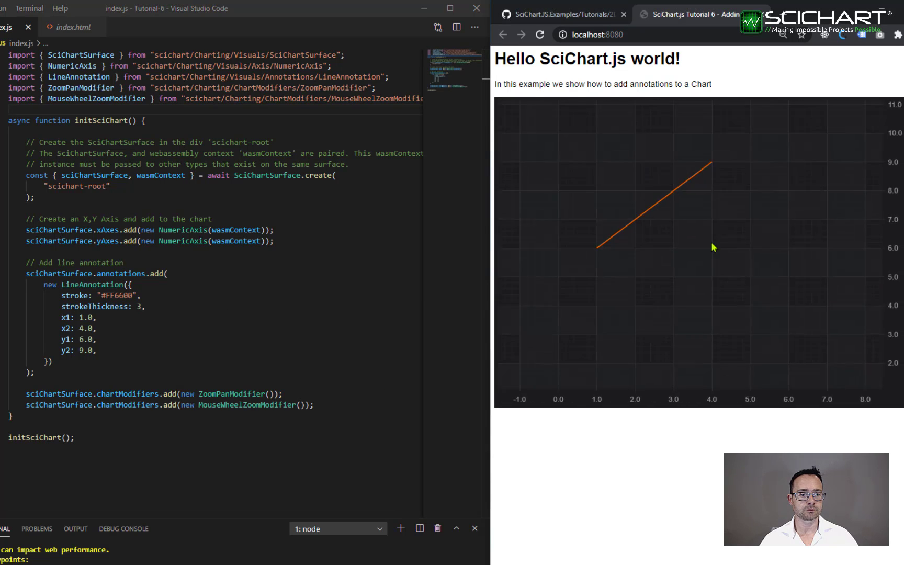
{"action": "scroll", "scroll_direction": "down", "scroll_amount": 3}
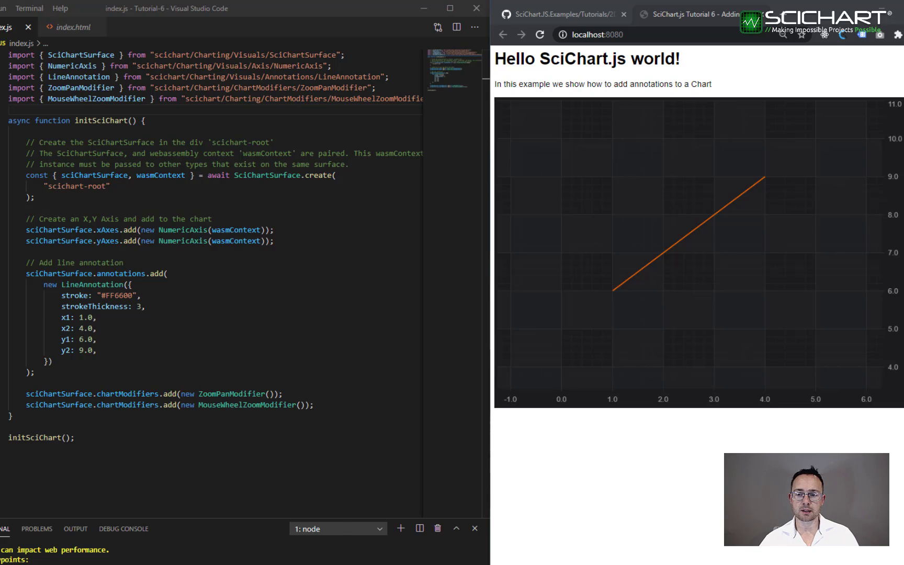
Make the line green with thickness 10 and move its x coordinates to 2 and 5
{"action": "double_click", "coordinate": [117, 295]}
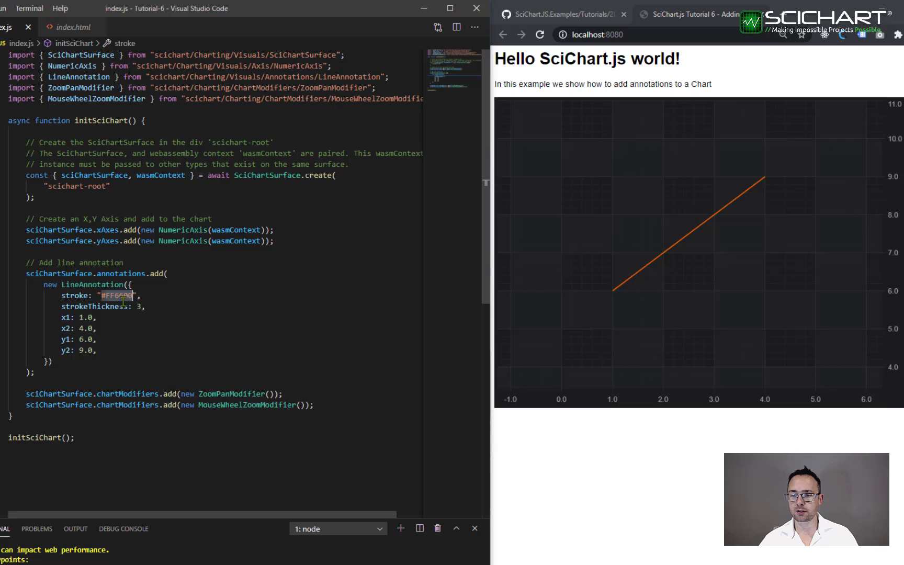
{"action": "type", "text": "Green"}
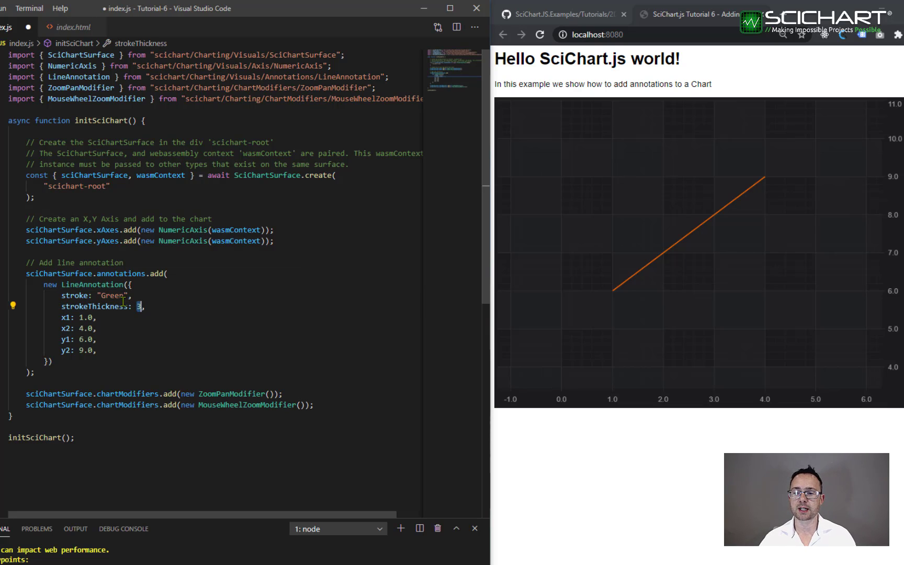
{"action": "type", "text": "10"}
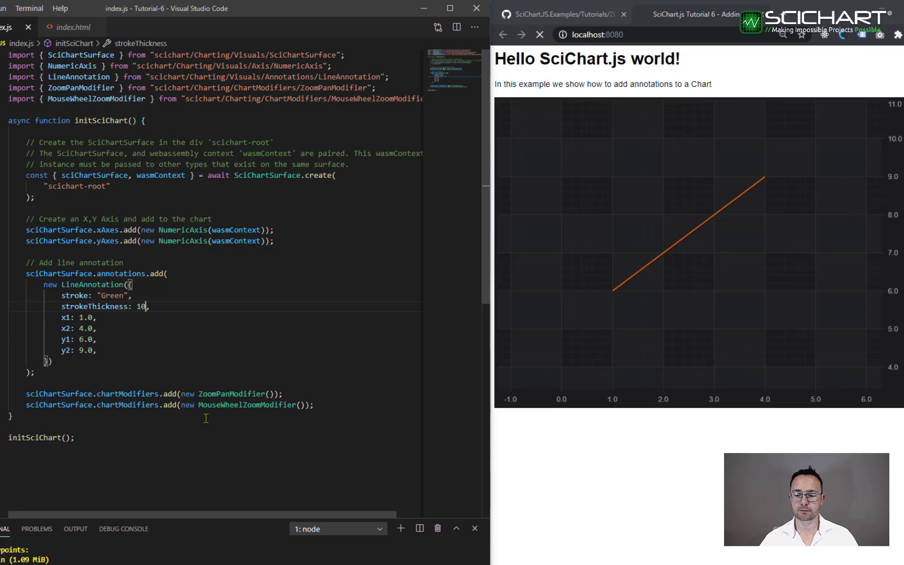
{"action": "left_click", "coordinate": [540, 34]}
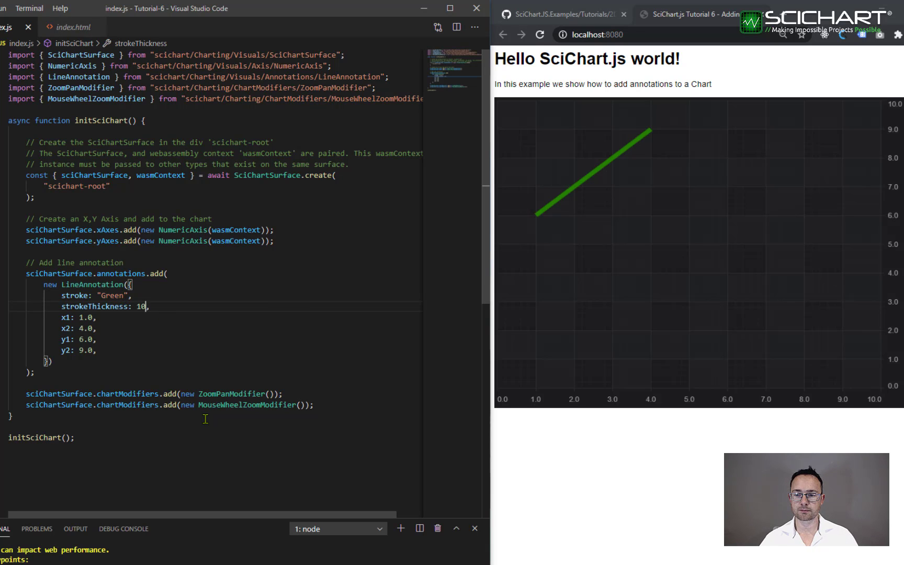
{"action": "left_click", "coordinate": [83, 317]}
{"action": "type", "text": "2"}
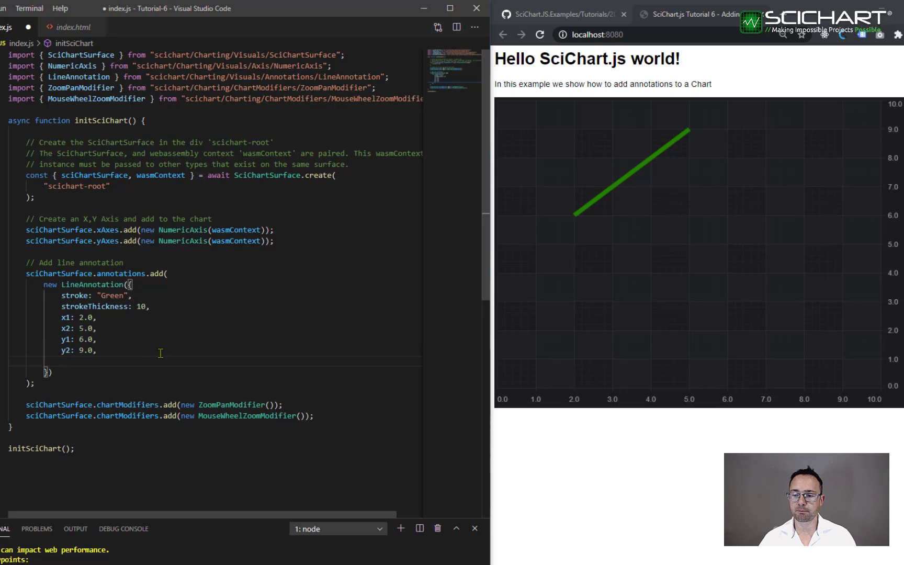
Add xCoordinateMode with the ECoordinateMode import, then switch it to Pixel spanning 0 to 100
{"action": "type", "text": "xCoordinateMode:"}
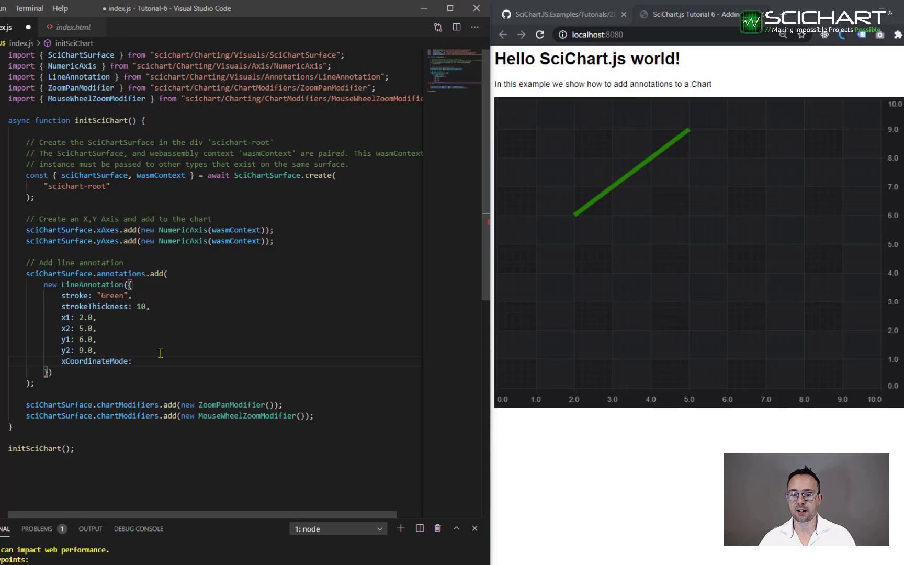
{"action": "type", "text": "ECoordinateMode.Relative,"}
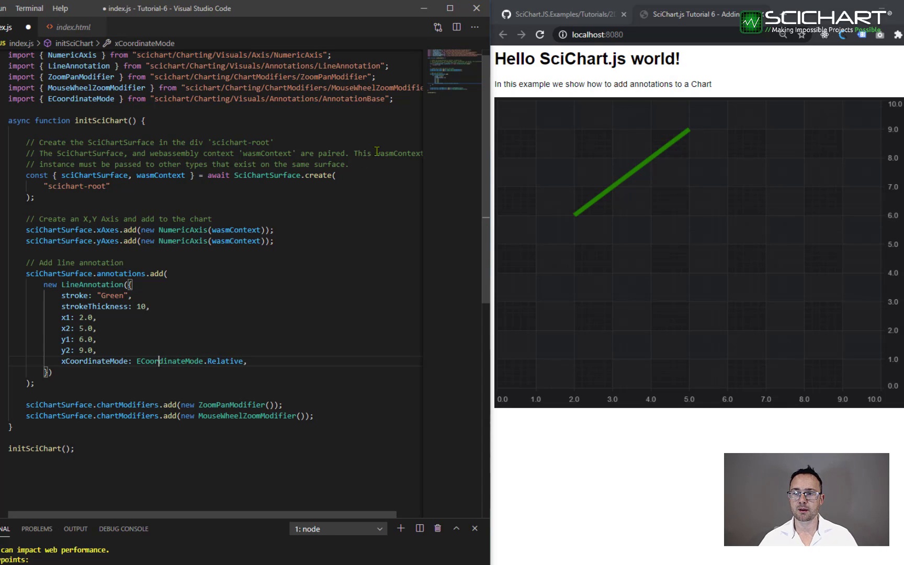
{"action": "double_click", "coordinate": [79, 98]}
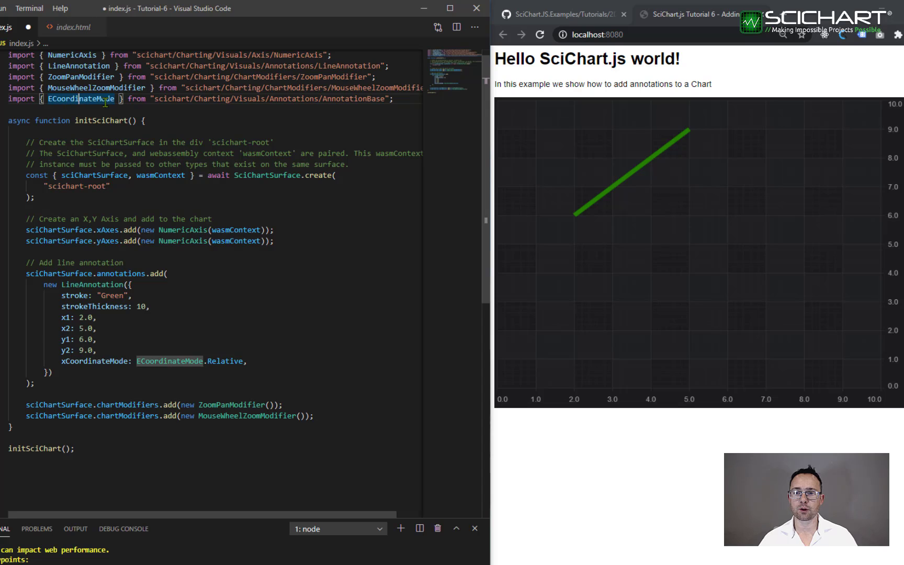
{"action": "mouse_move", "coordinate": [252, 99]}
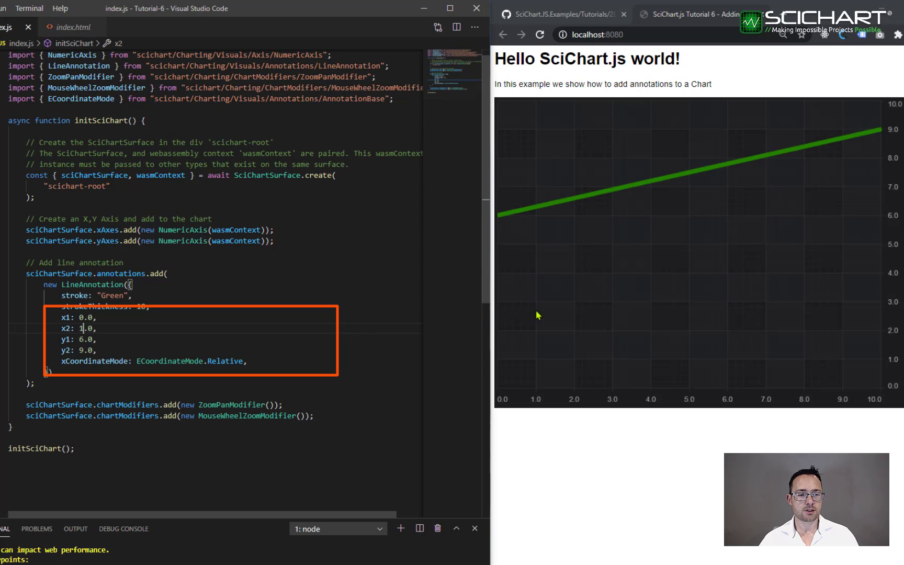
{"action": "mouse_move", "coordinate": [631, 239]}
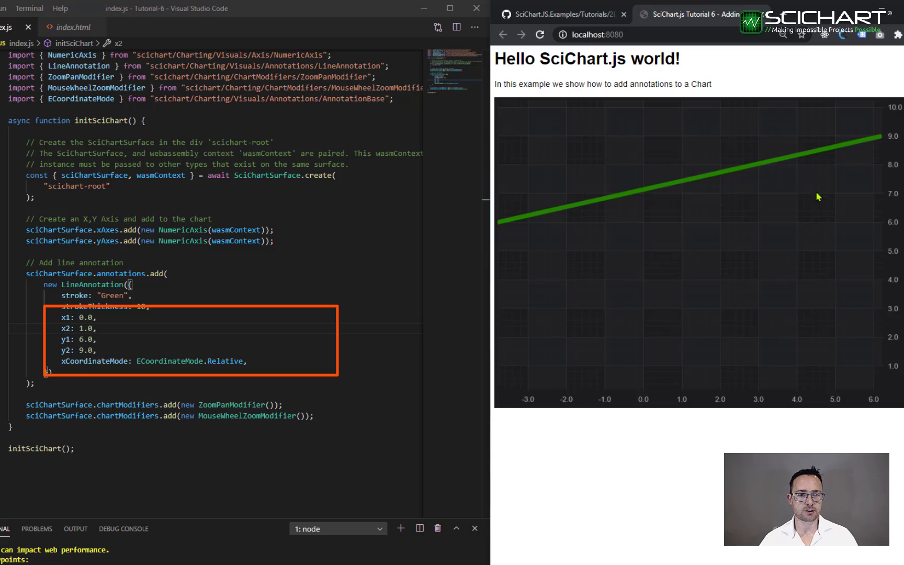
{"action": "left_click", "coordinate": [113, 335]}
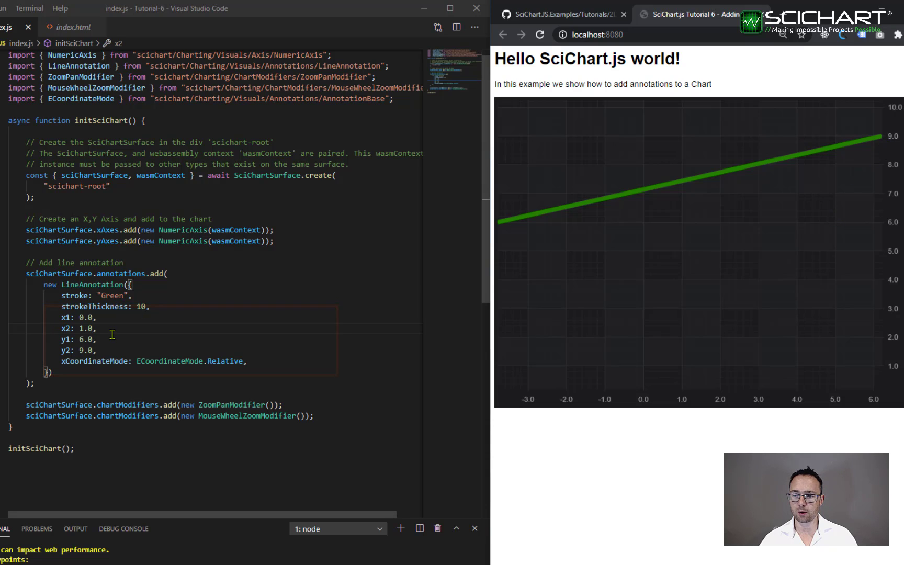
{"action": "mouse_move", "coordinate": [225, 362]}
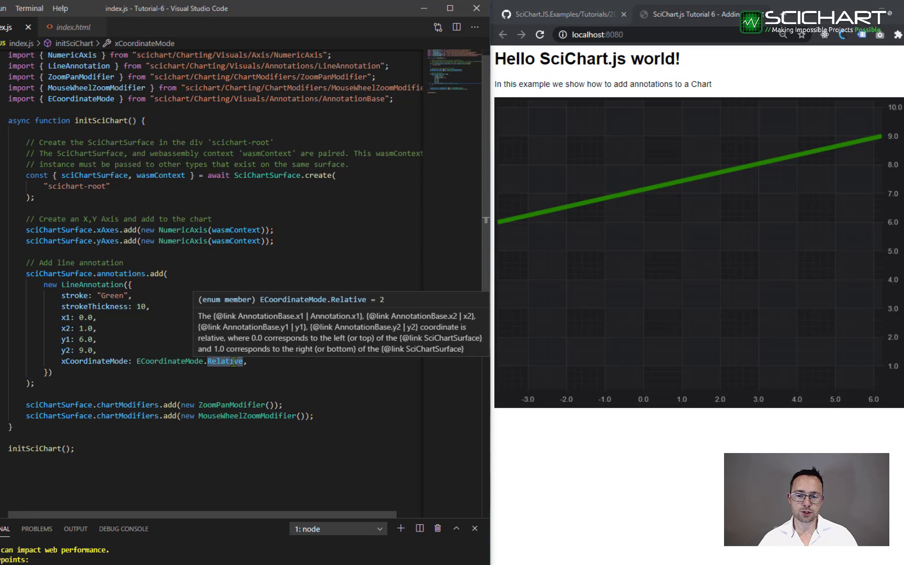
{"action": "type", "text": "Pixel"}
{"action": "left_click", "coordinate": [79, 328]}
{"action": "type", "text": "00"}
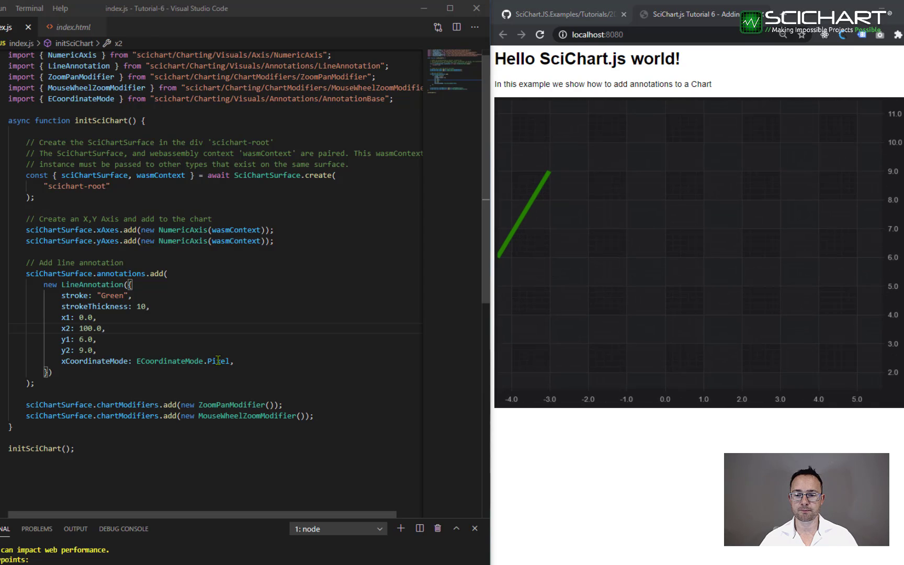
Set xCoordinateMode to DataValue and x2 to 4.0, restoring the line to x 1–4
{"action": "type", "text": "DataValue"}
{"action": "left_click", "coordinate": [242, 318]}
{"action": "type", "text": "1"}
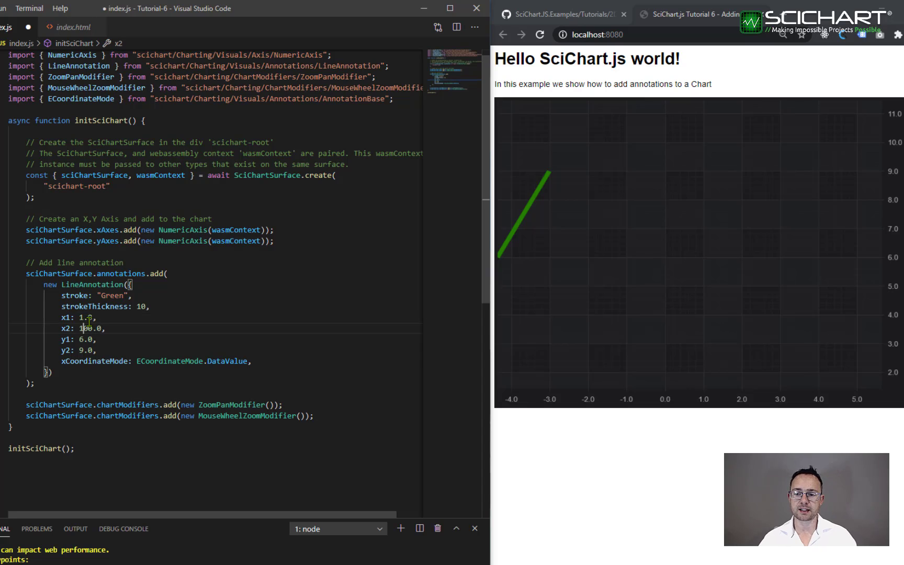
{"action": "type", "text": "4.0"}
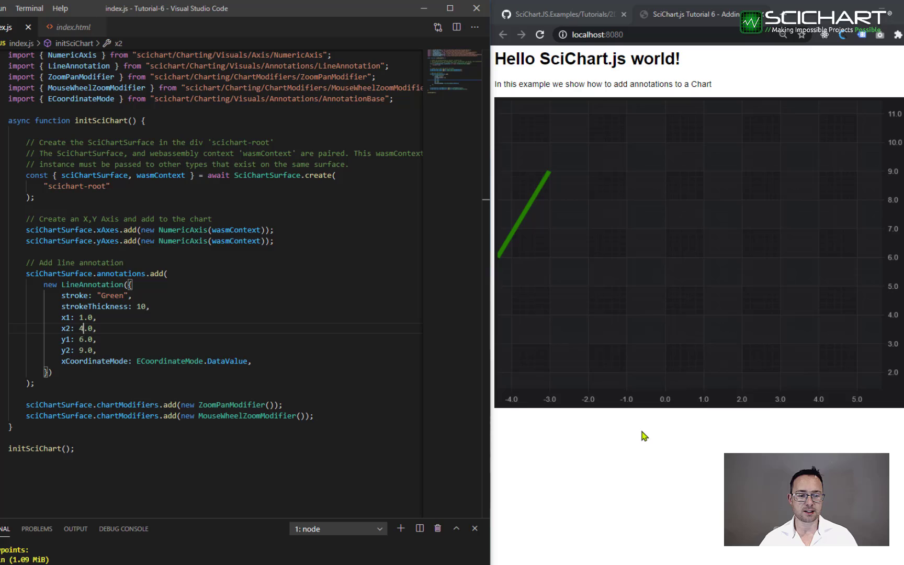
{"action": "mouse_move", "coordinate": [625, 440]}
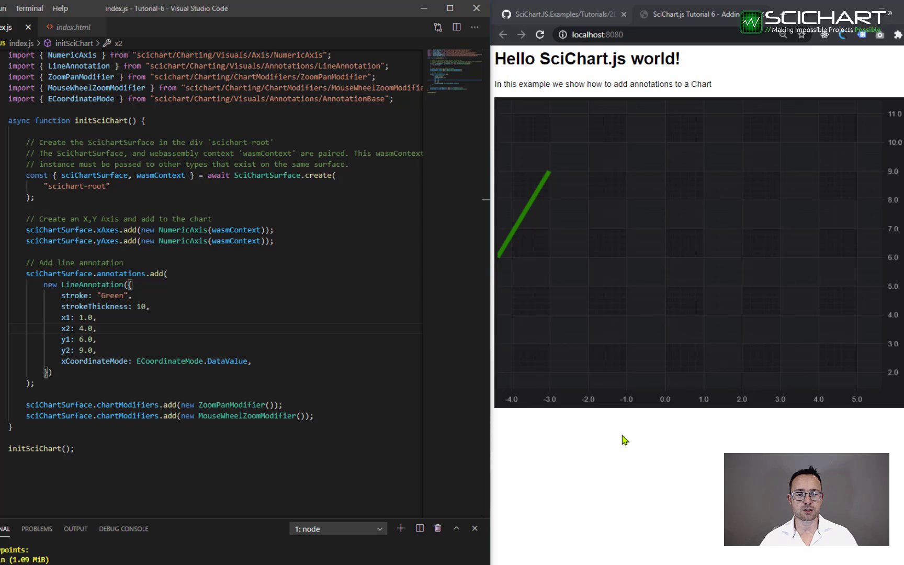
{"action": "mouse_move", "coordinate": [618, 434]}
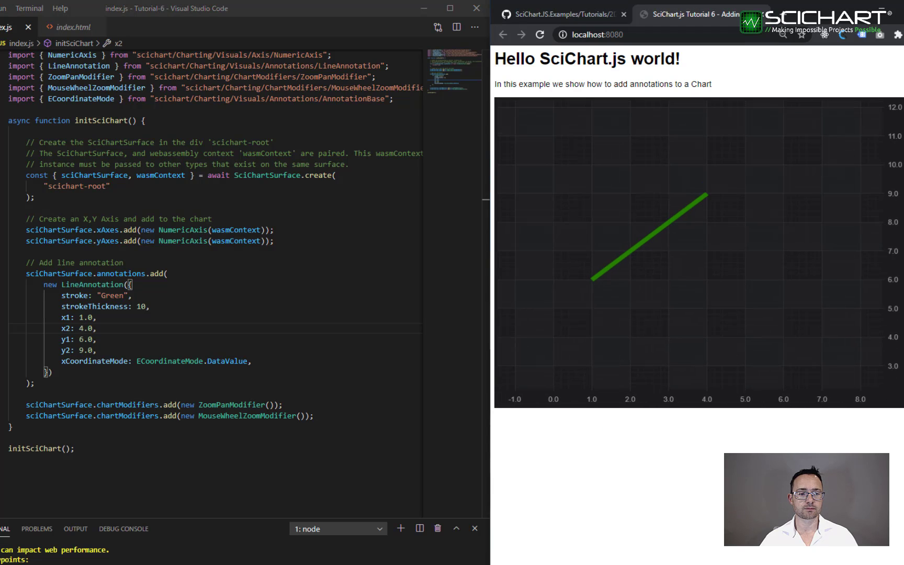
{"action": "scroll", "scroll_direction": "down", "scroll_amount": 3}
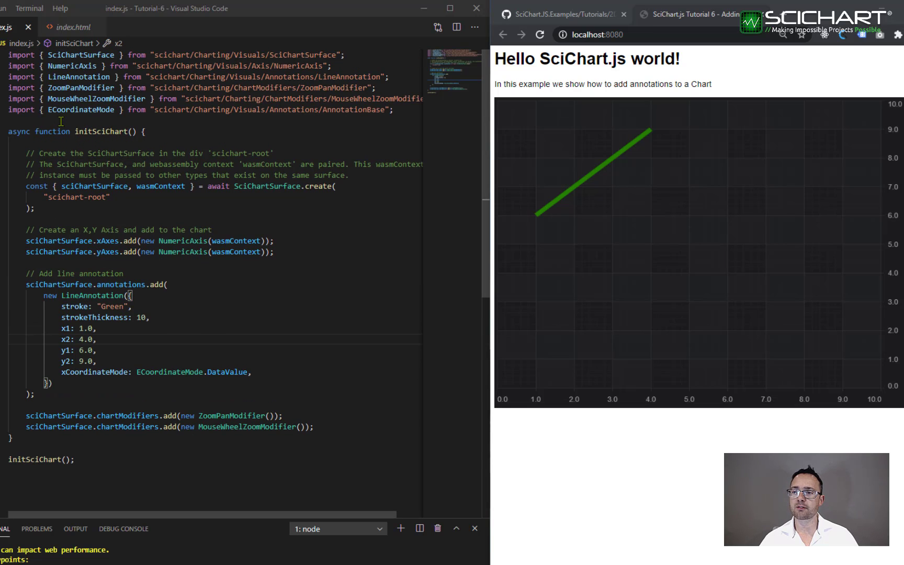
Add the BoxAnnotation import from scichart/Charting/Visuals/Annotations/BoxAnnotation
{"action": "type", "text": "import { BoxAnnotation } from \"scichart/Charting/Visuals/Annotations/BoxAnnotation\";"}
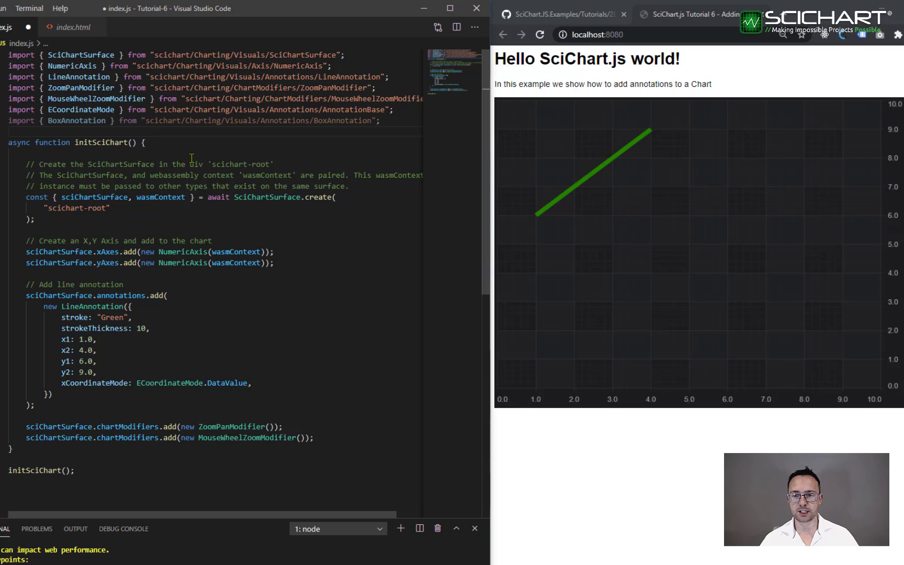
{"action": "mouse_move", "coordinate": [298, 123]}
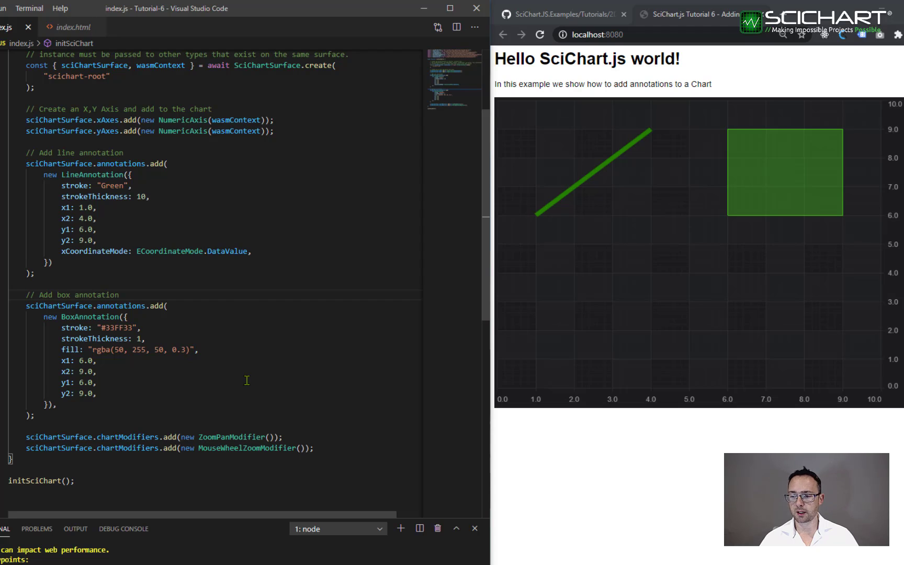
{"action": "mouse_move", "coordinate": [78, 333]}
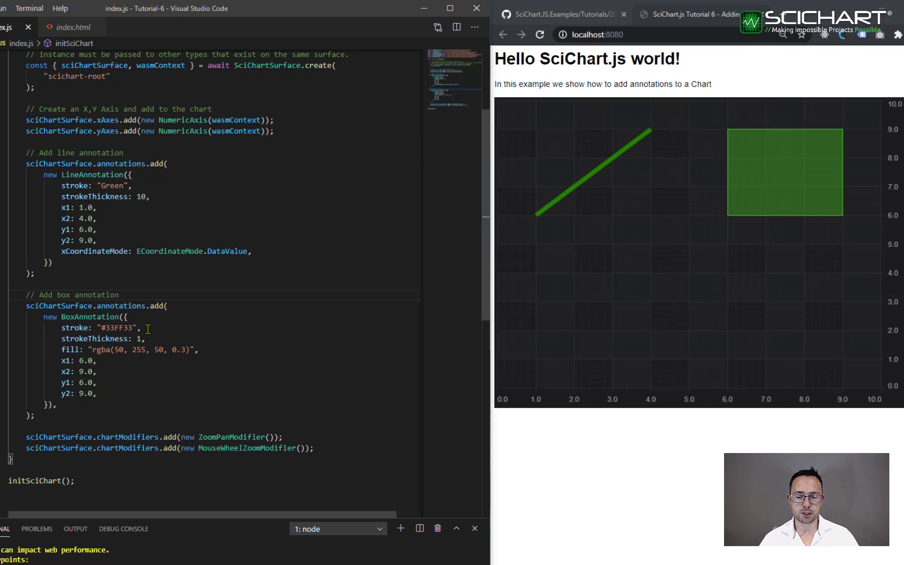
{"action": "mouse_move", "coordinate": [225, 333]}
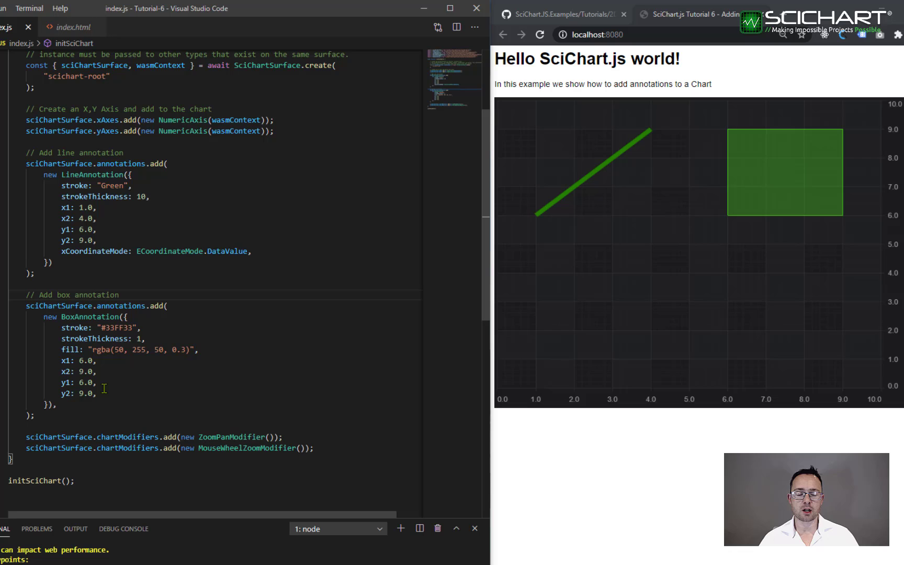
{"action": "mouse_move", "coordinate": [735, 249]}
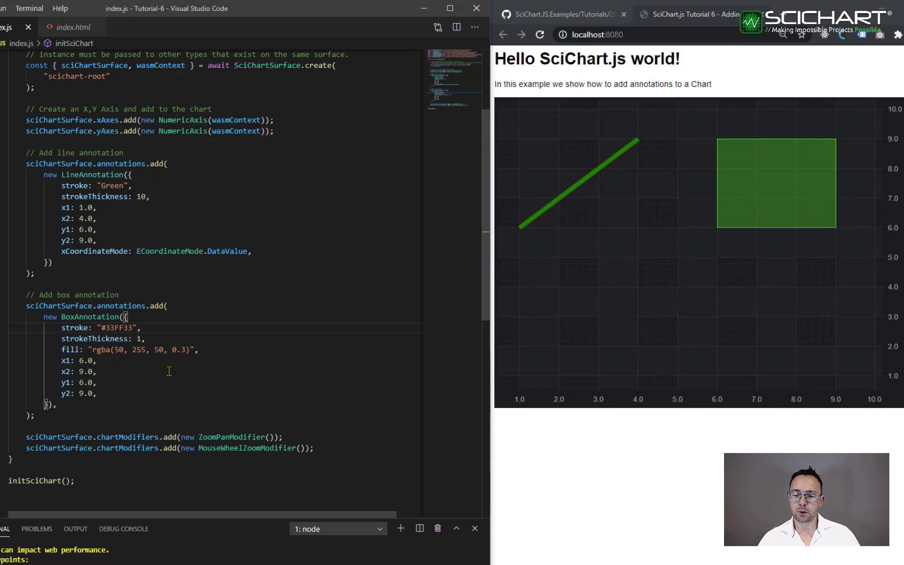
{"action": "mouse_move", "coordinate": [454, 146]}
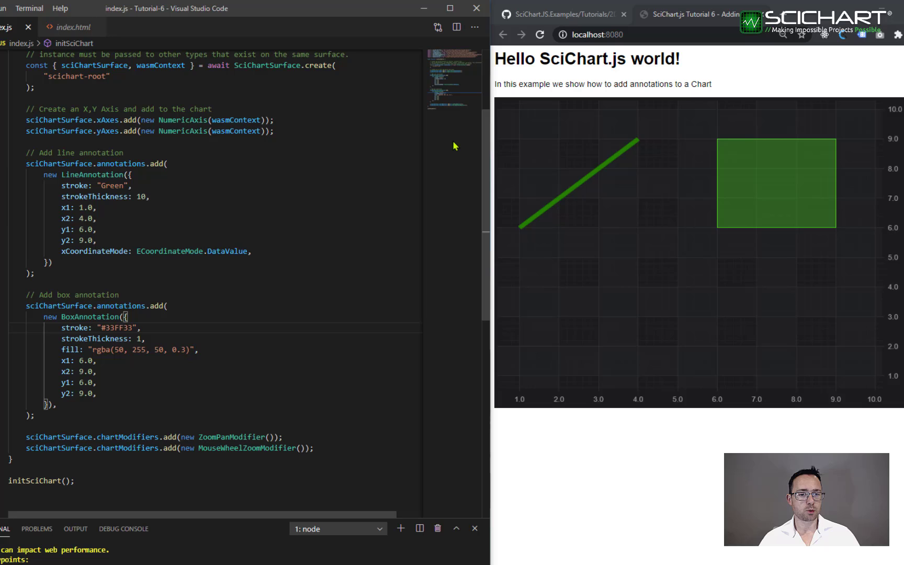
{"action": "mouse_move", "coordinate": [891, 225]}
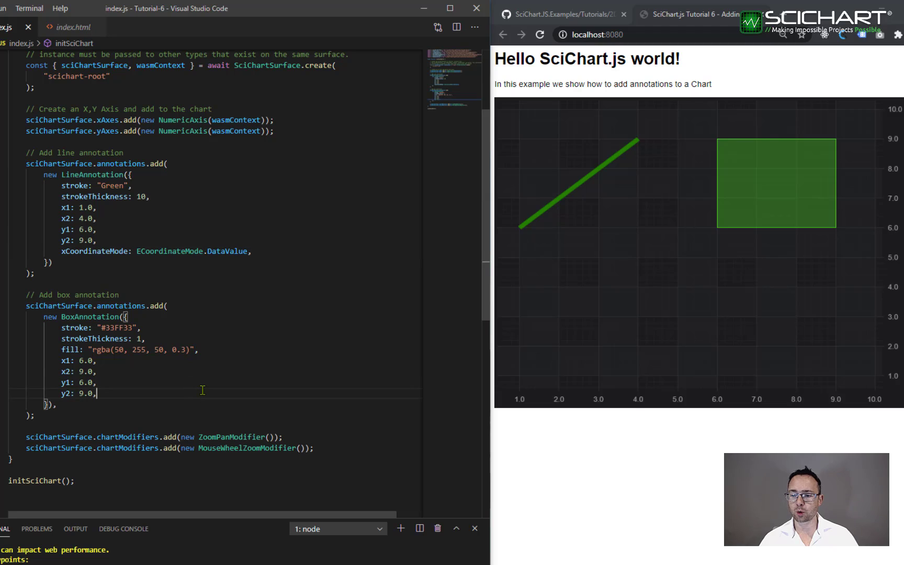
Give the box ECoordinateMode.Relative coordinate mode and edit its x1 and y bounds
{"action": "type", "text": "xCoordinateMode"}
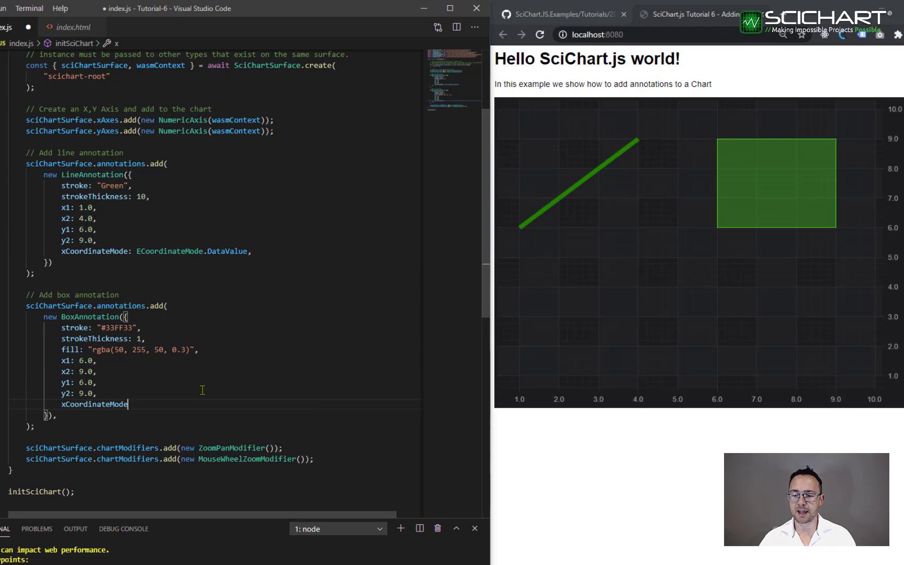
{"action": "type", "text": ": ECoordinateMode"}
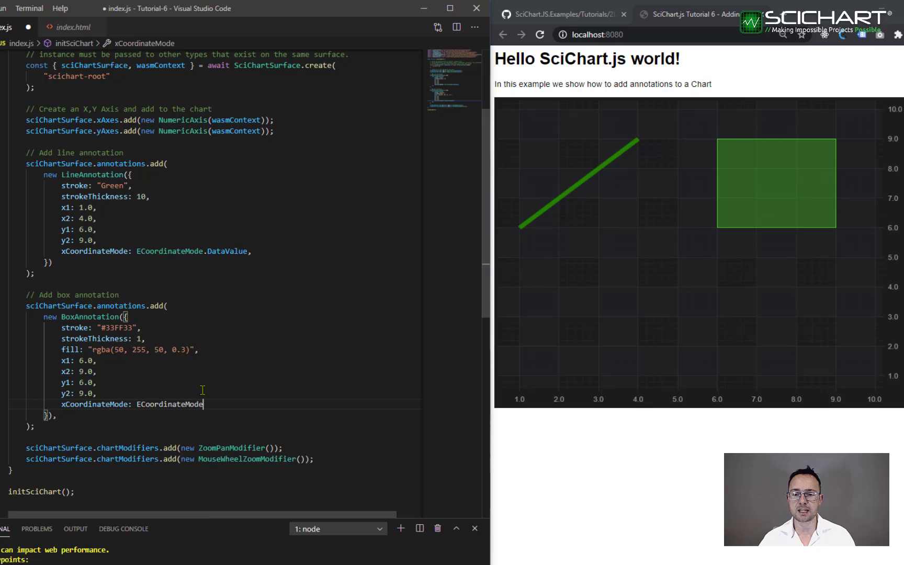
{"action": "type", "text": ".Relative,"}
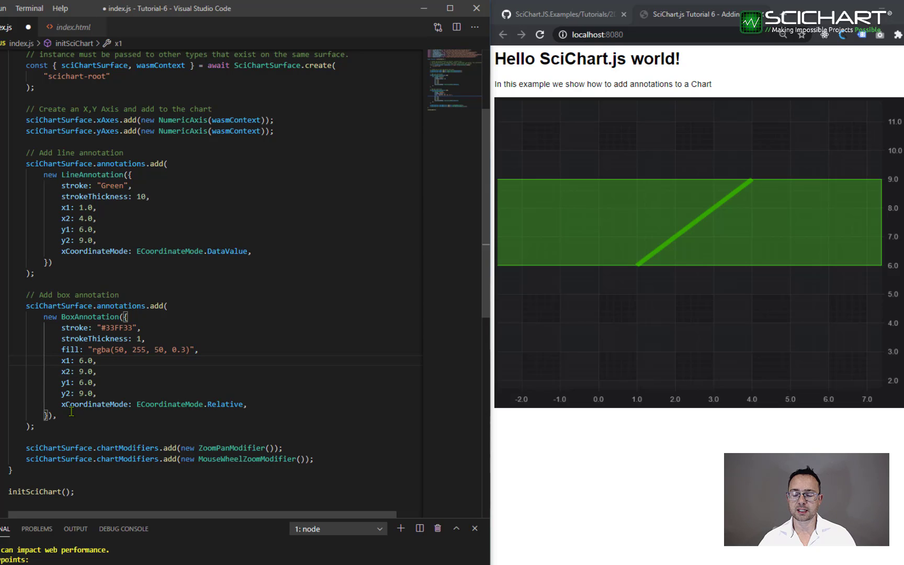
{"action": "double_click", "coordinate": [94, 404]}
{"action": "type", "text": "1"}
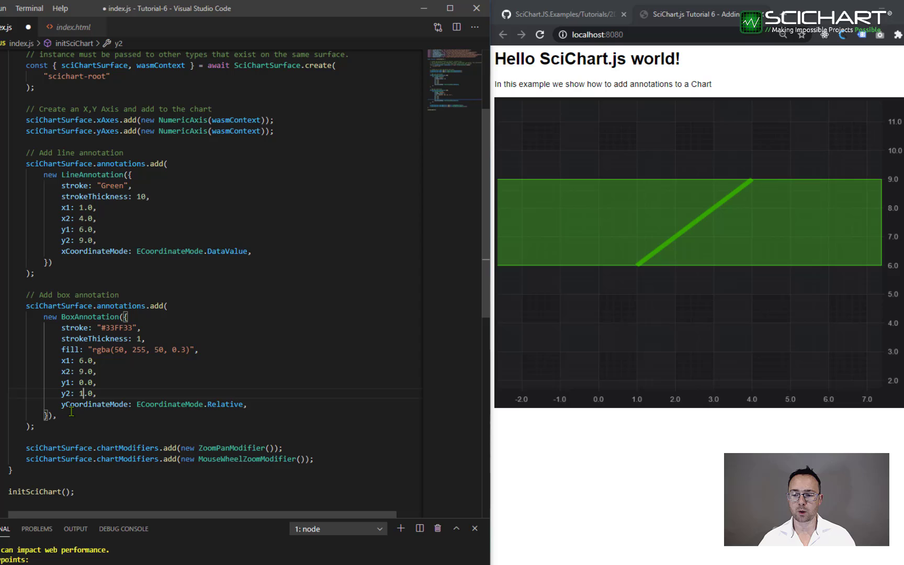
{"action": "mouse_move", "coordinate": [225, 405]}
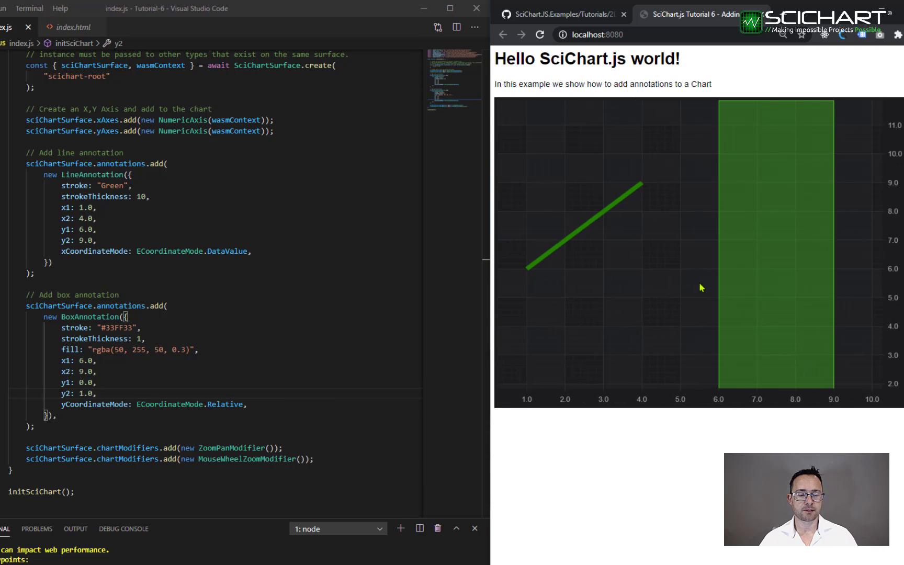
{"action": "double_click", "coordinate": [225, 404]}
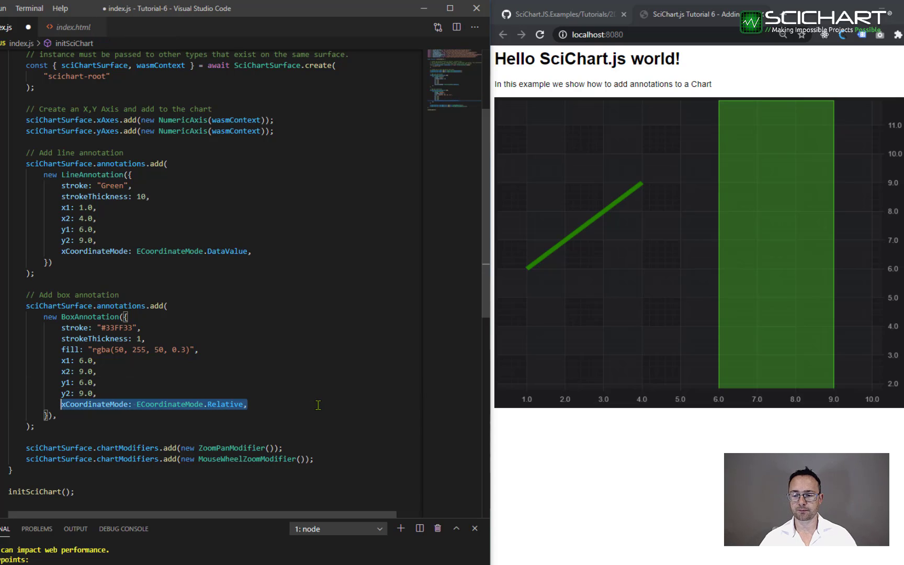
Delete the box's Relative yCoordinateMode line so it spans y 6–9 again
{"action": "key", "text": "Delete"}
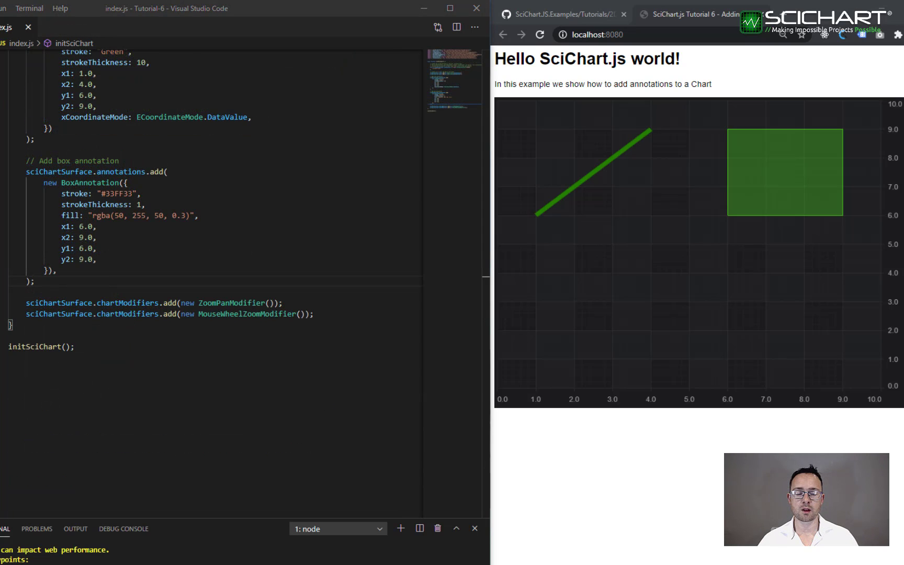
{"action": "mouse_move", "coordinate": [513, 521]}
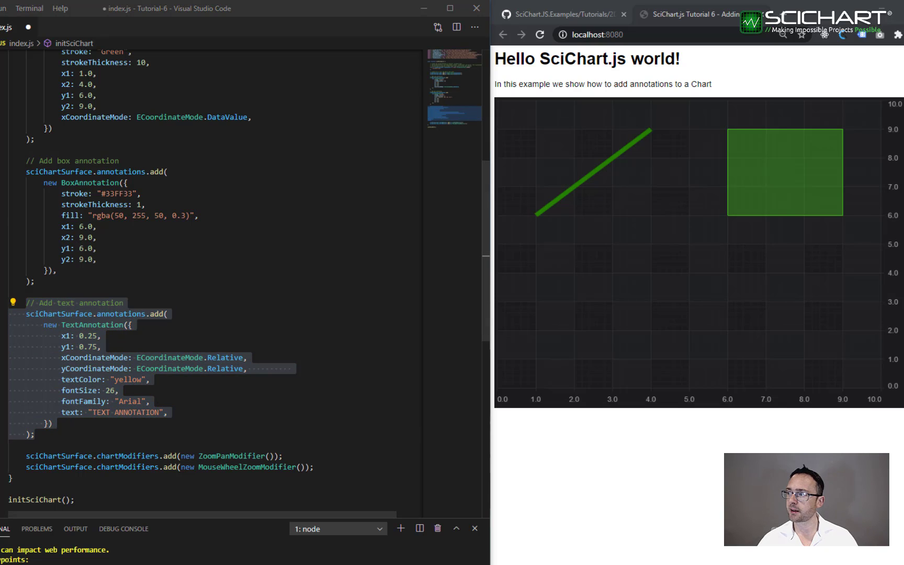
Review the pasted text annotation and add horizontalAnchorPoint: EHorizontalAnchorPoint.Center to its options
{"action": "left_click", "coordinate": [168, 306]}
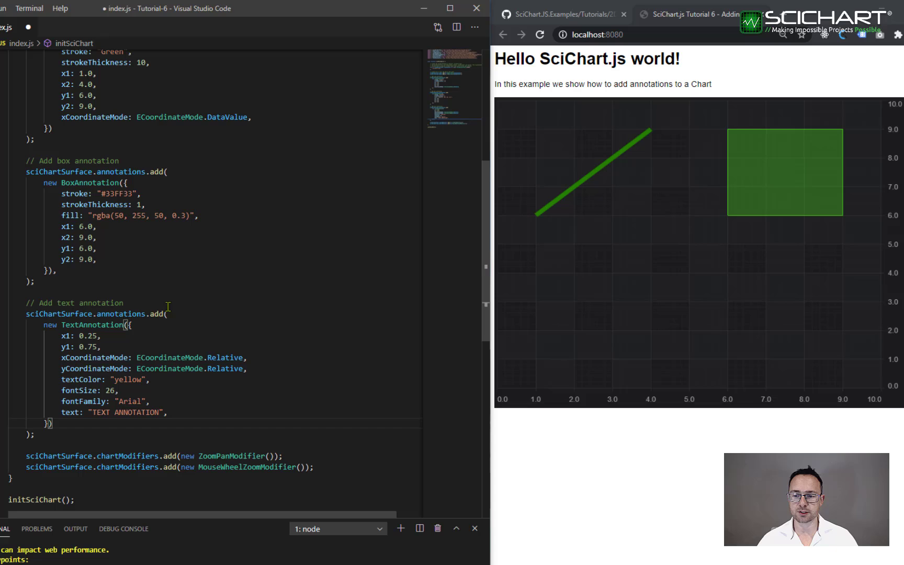
{"action": "scroll", "scroll_direction": "up", "scroll_amount": 3}
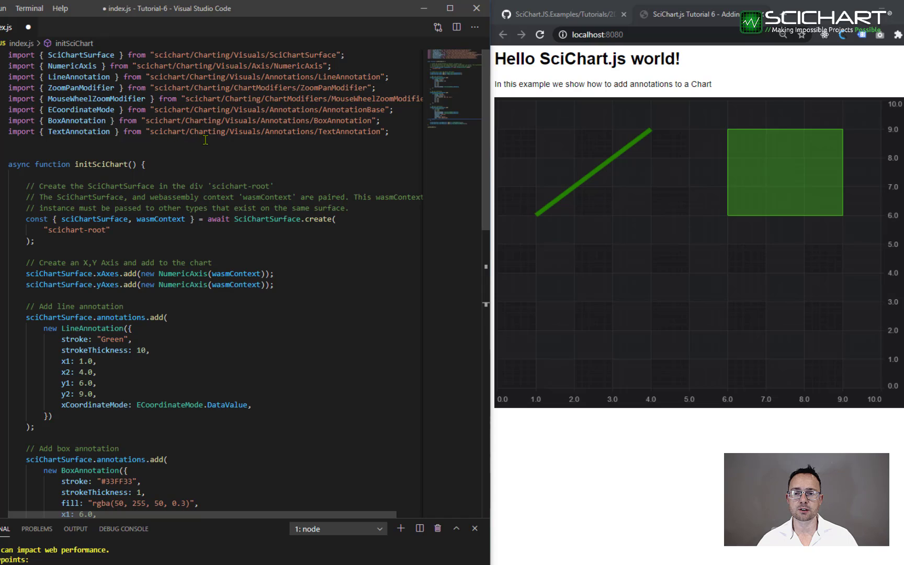
{"action": "scroll", "scroll_direction": "down", "scroll_amount": 3}
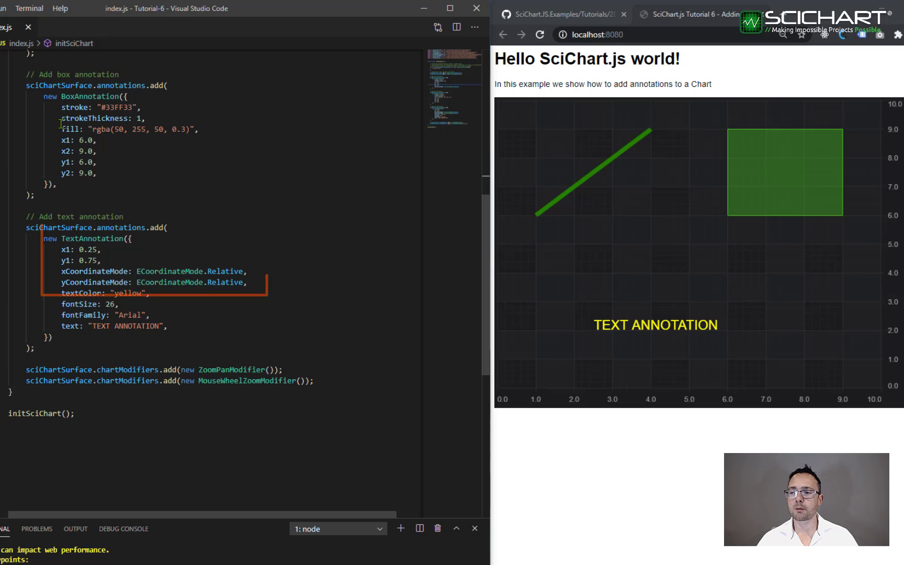
{"action": "mouse_move", "coordinate": [69, 174]}
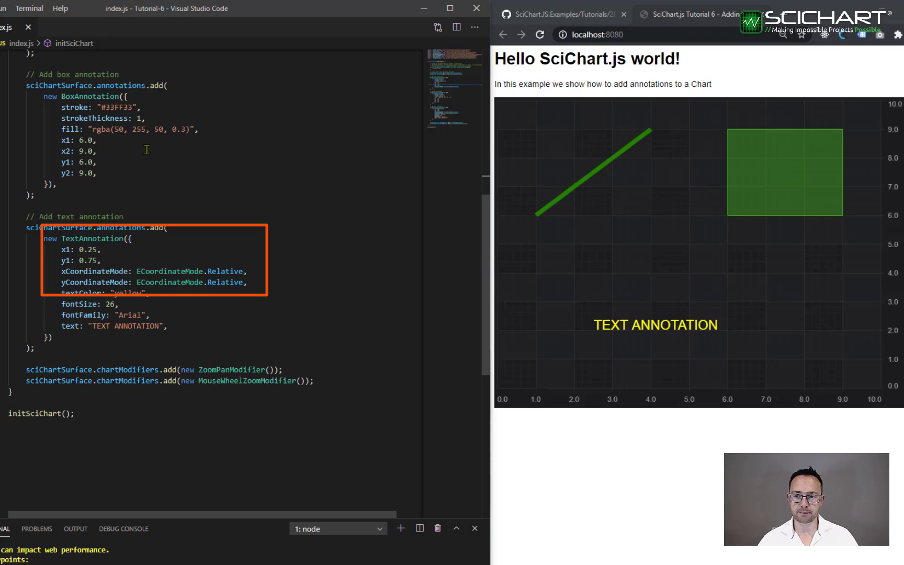
{"action": "mouse_move", "coordinate": [599, 322]}
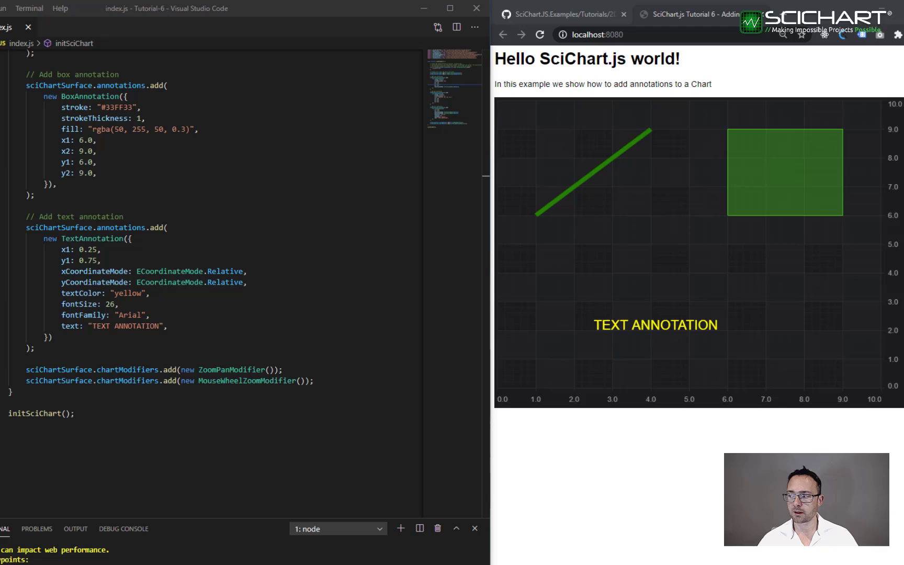
{"action": "type", "text": "horizontalAnchorPoint: EHorizontalAnchorPoint.Center,"}
{"action": "type", "text": "verticalAnchorPoint: EVerticalAnchorPoint.Center,"}
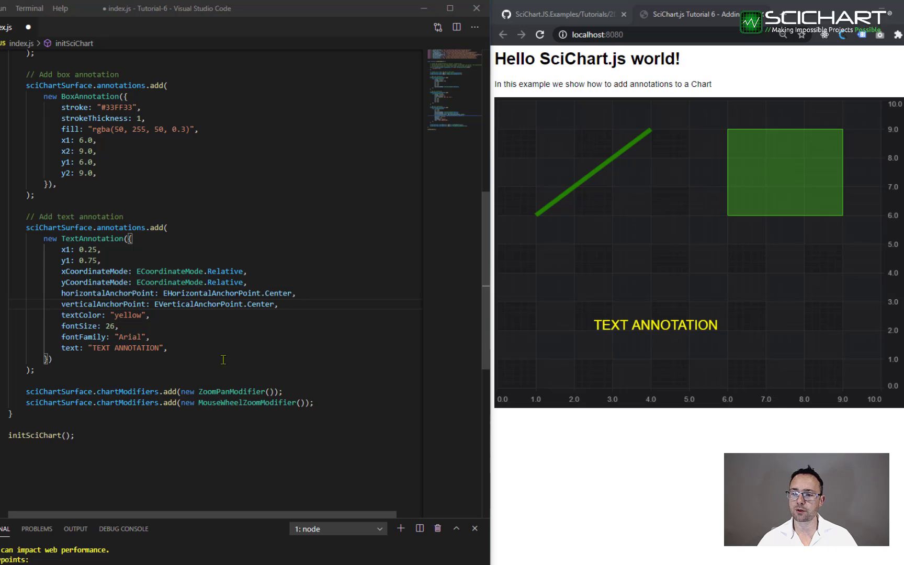
Scroll through index.js between the anchor point imports and the annotation's x1, y1 values
{"action": "scroll", "scroll_direction": "up", "scroll_amount": 3}
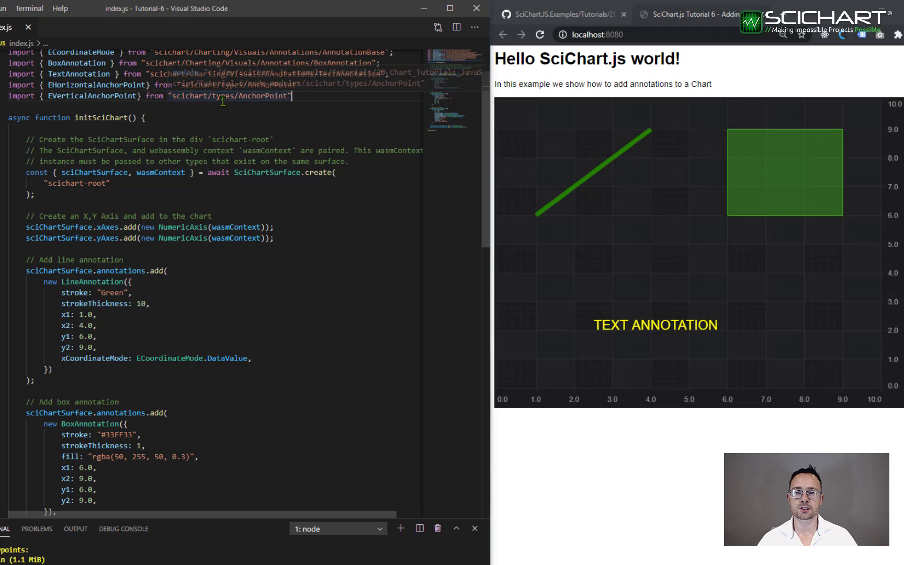
{"action": "scroll", "scroll_direction": "down", "scroll_amount": 3}
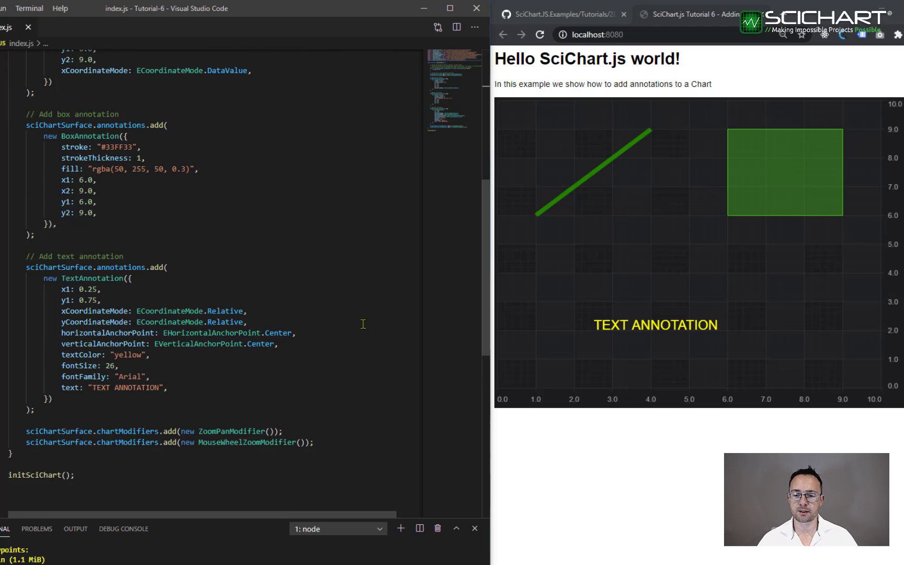
{"action": "scroll", "scroll_direction": "down", "scroll_amount": 3}
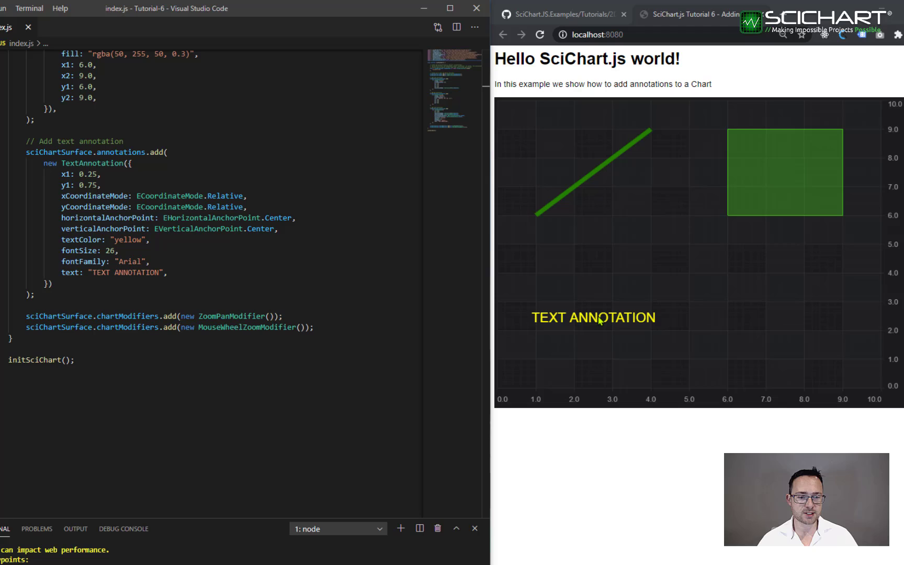
{"action": "mouse_move", "coordinate": [537, 320]}
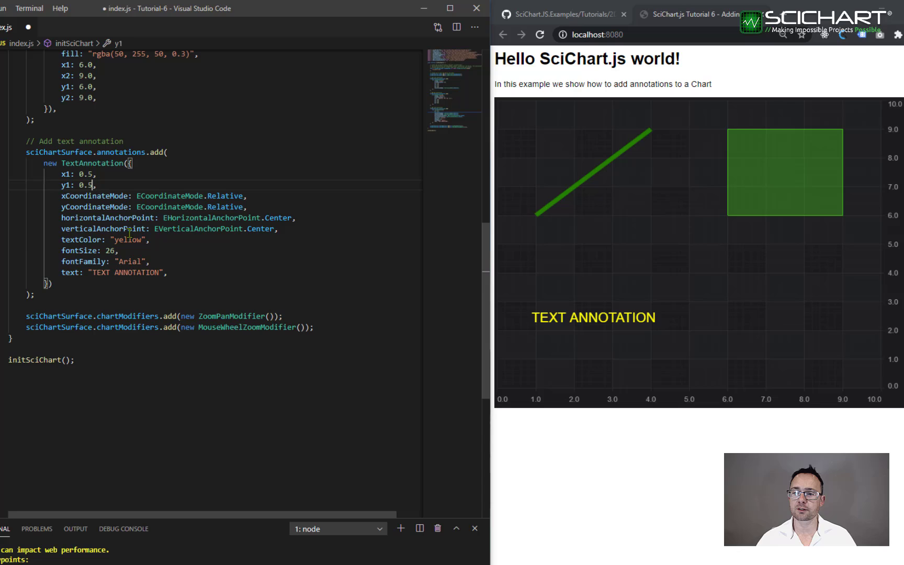
Change the text annotation's textColor to translucent white #FFFFFF33
{"action": "type", "text": "white"}
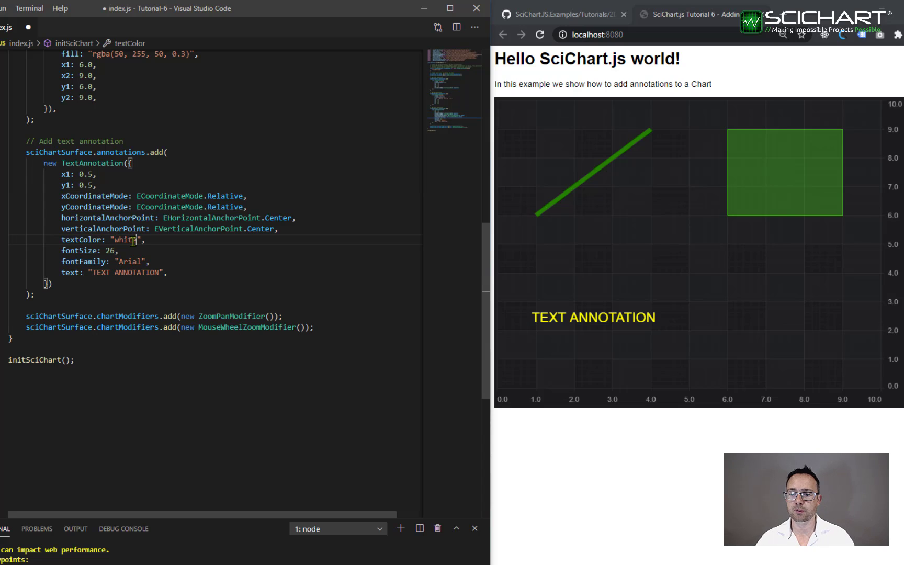
{"action": "type", "text": "#FFFFFF"}
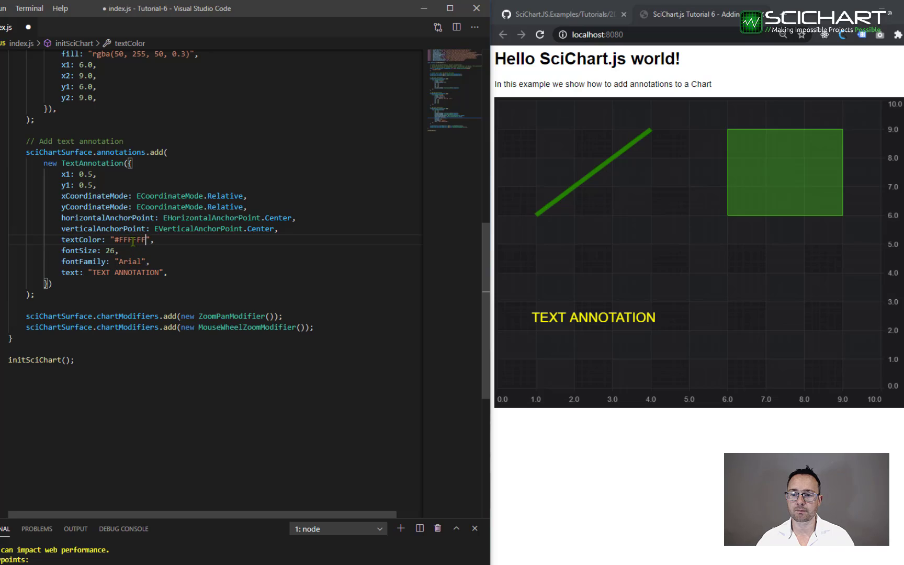
{"action": "type", "text": "33"}
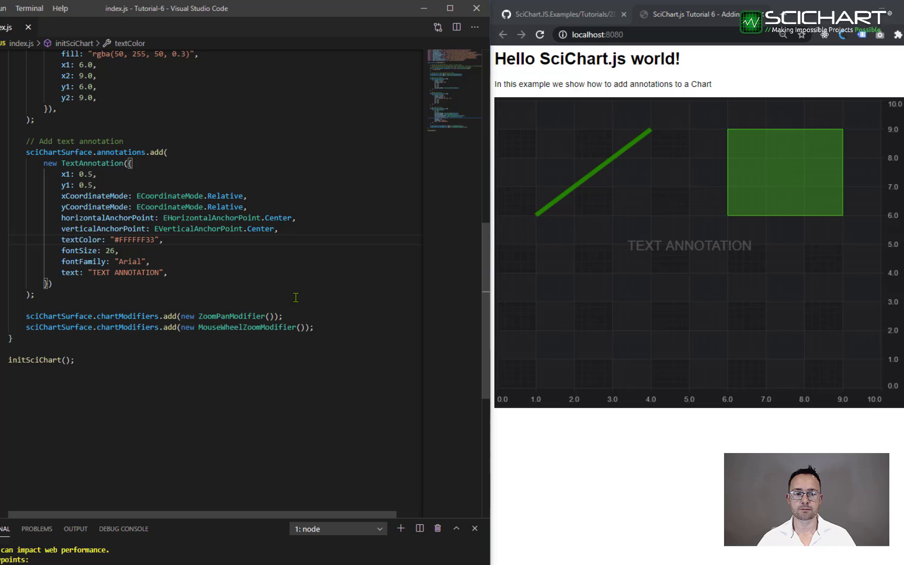
{"action": "mouse_move", "coordinate": [711, 255]}
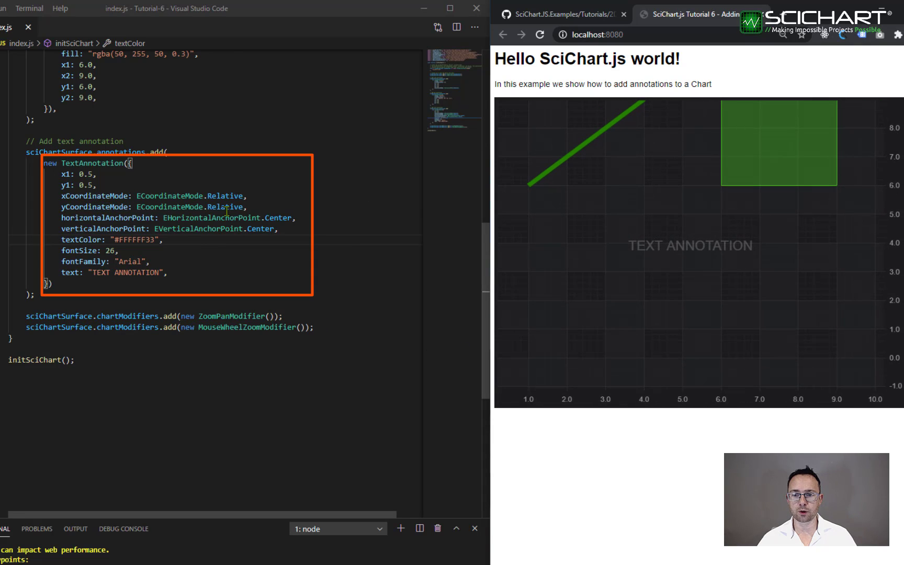
{"action": "mouse_move", "coordinate": [66, 185]}
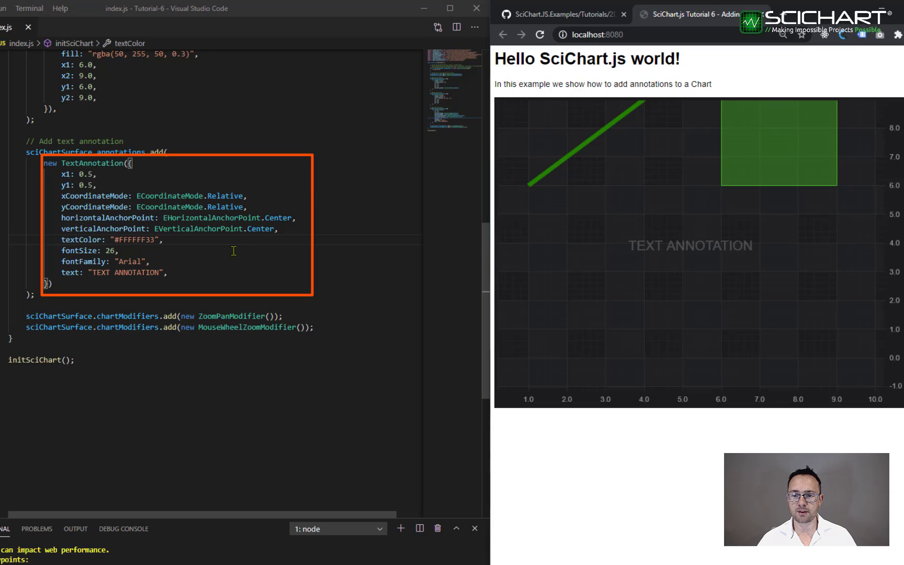
{"action": "mouse_move", "coordinate": [541, 399]}
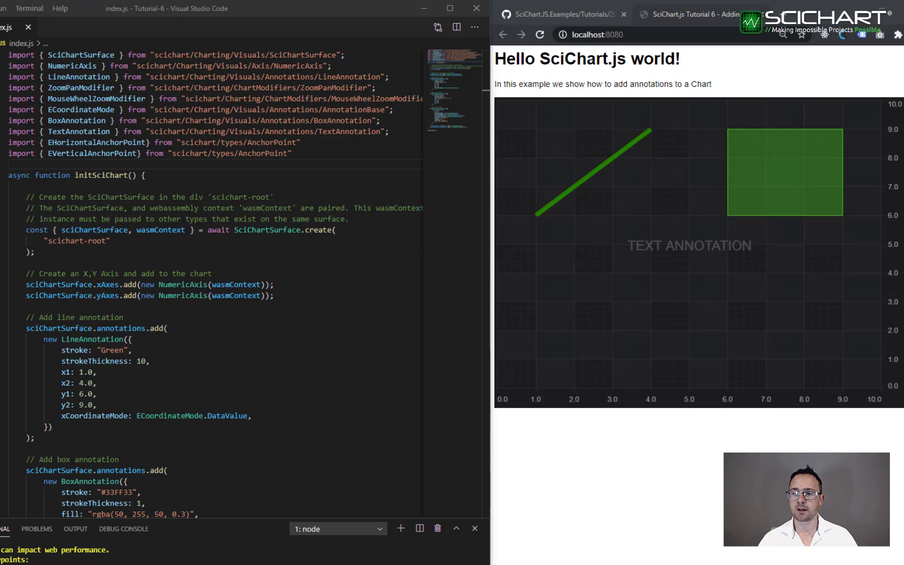
Add the CustomAnnotation import and scroll down to the pasted SVG circle annotation block
{"action": "type", "text": "import { CustomAnnotation } from \"scichart/Charting/Visuals/Annotations/CustomAnnotation\";"}
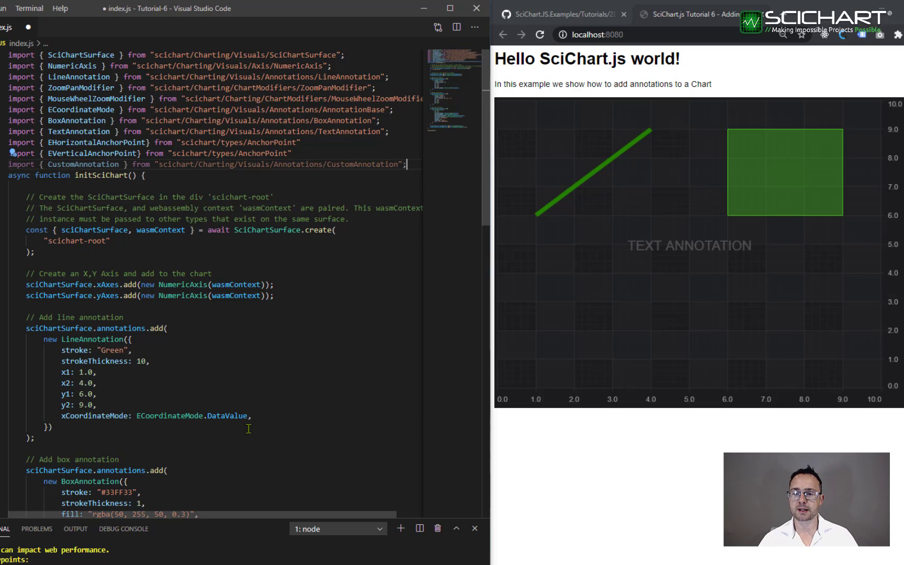
{"action": "mouse_move", "coordinate": [383, 343]}
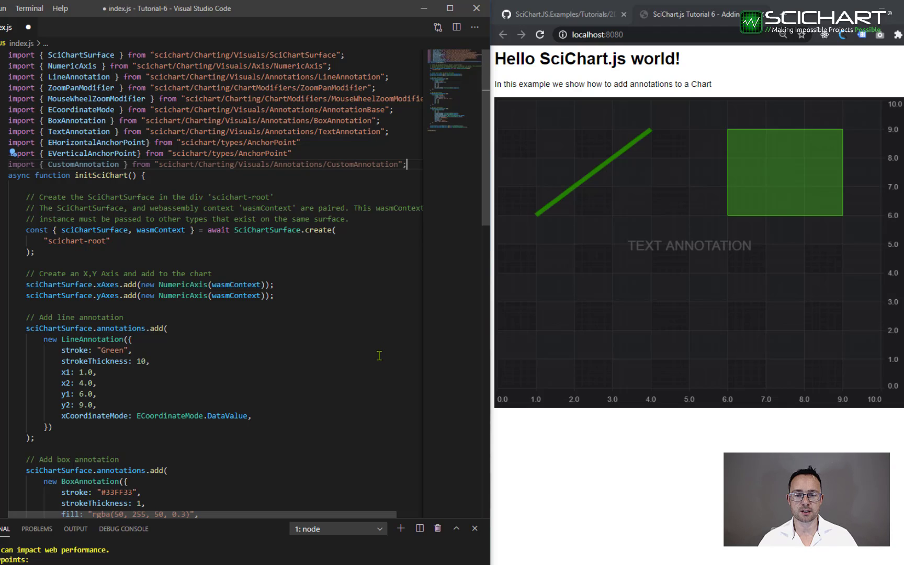
{"action": "scroll", "scroll_direction": "down", "scroll_amount": 3}
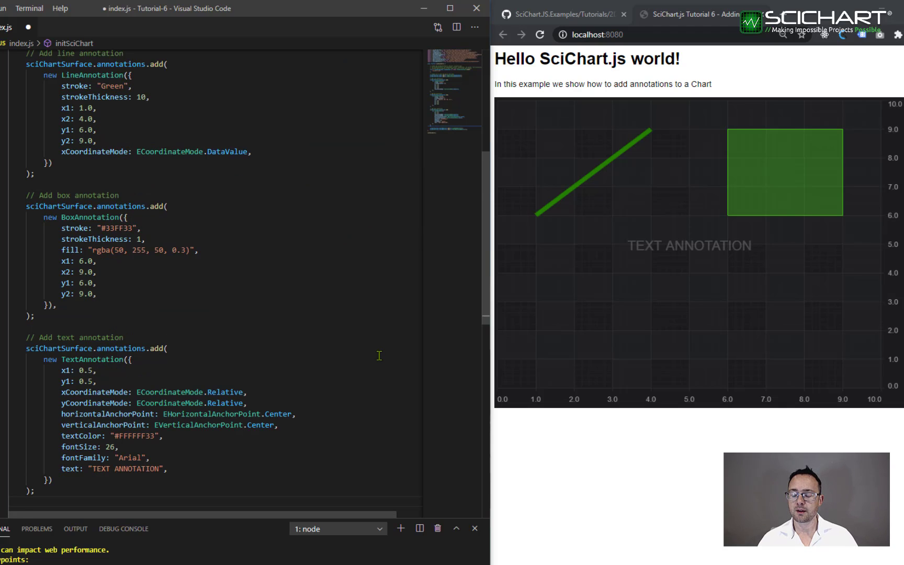
{"action": "scroll", "scroll_direction": "down", "scroll_amount": 3}
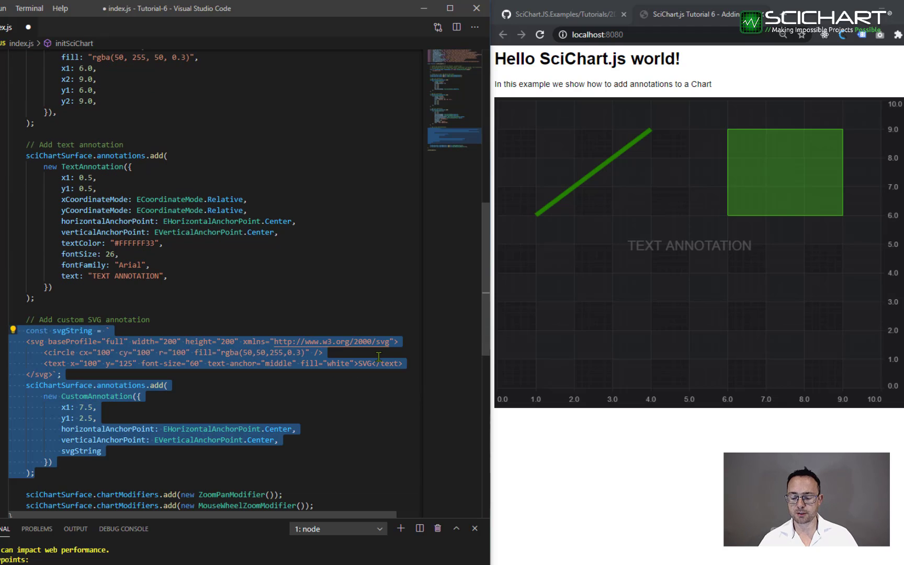
{"action": "scroll", "scroll_direction": "down", "scroll_amount": 3}
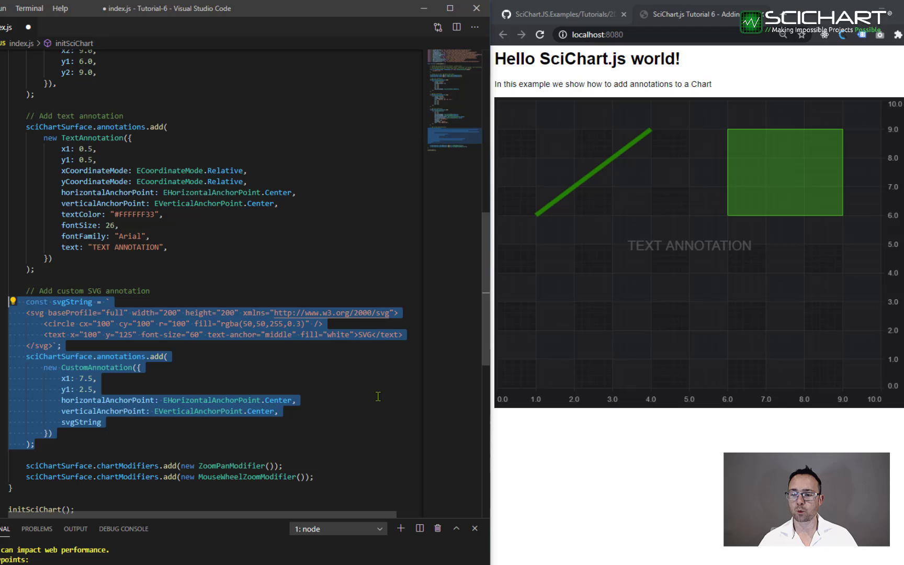
{"action": "mouse_move", "coordinate": [96, 368]}
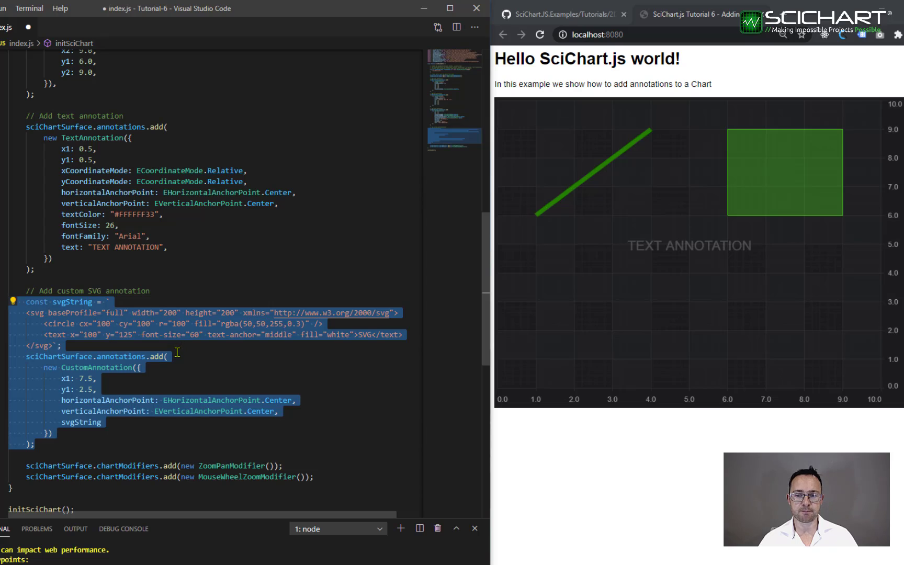
{"action": "mouse_move", "coordinate": [320, 343]}
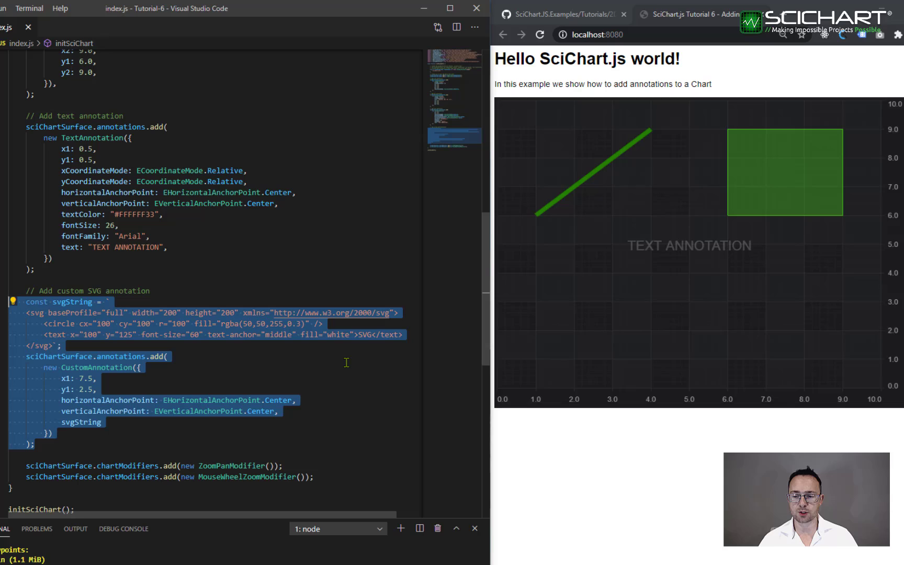
Confirm the blue SVG circle renders on the chart and open the SciChart.js demo homepage
{"action": "left_click", "coordinate": [351, 371]}
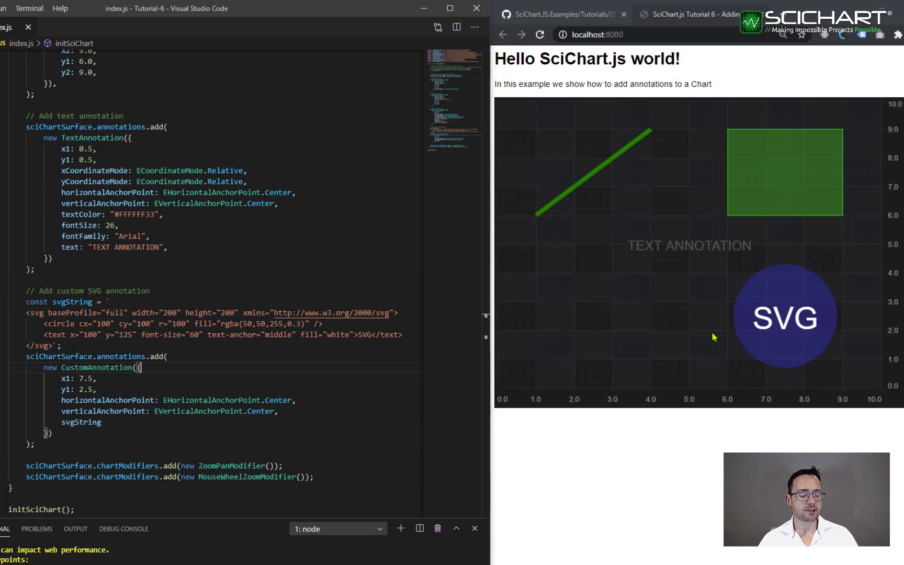
{"action": "mouse_move", "coordinate": [643, 315]}
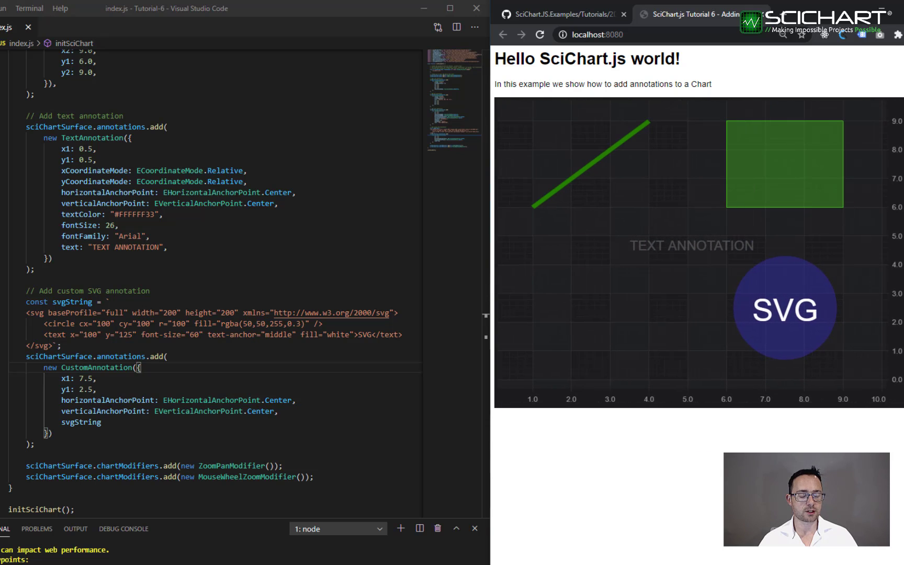
{"action": "left_click", "coordinate": [284, 8]}
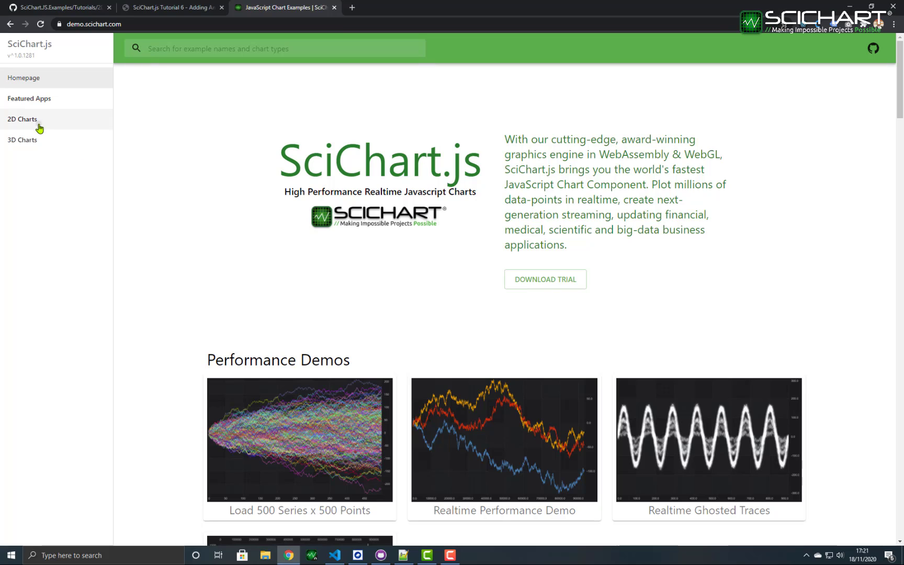
Expand 2D Charts and choose the JavaScript Chart Annotations example
{"action": "left_click", "coordinate": [21, 120]}
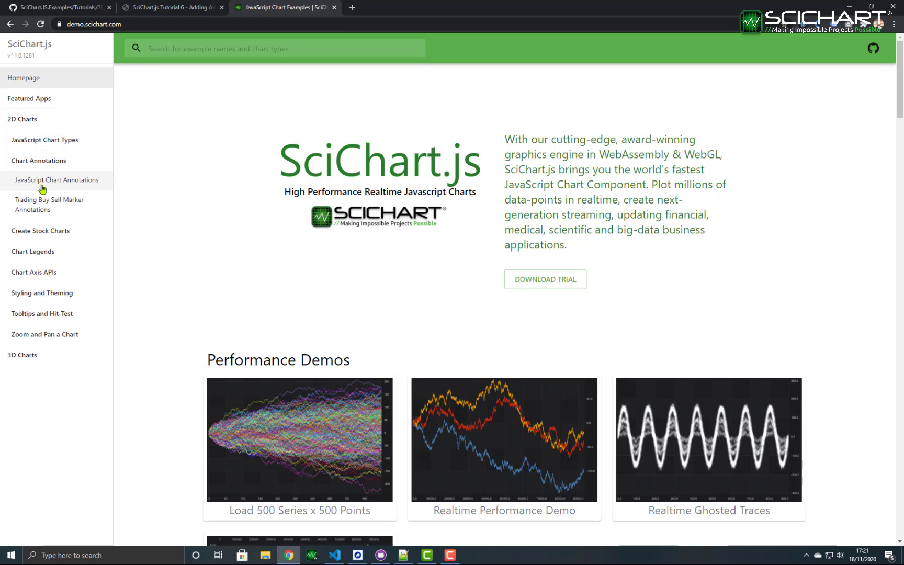
{"action": "left_click", "coordinate": [56, 180]}
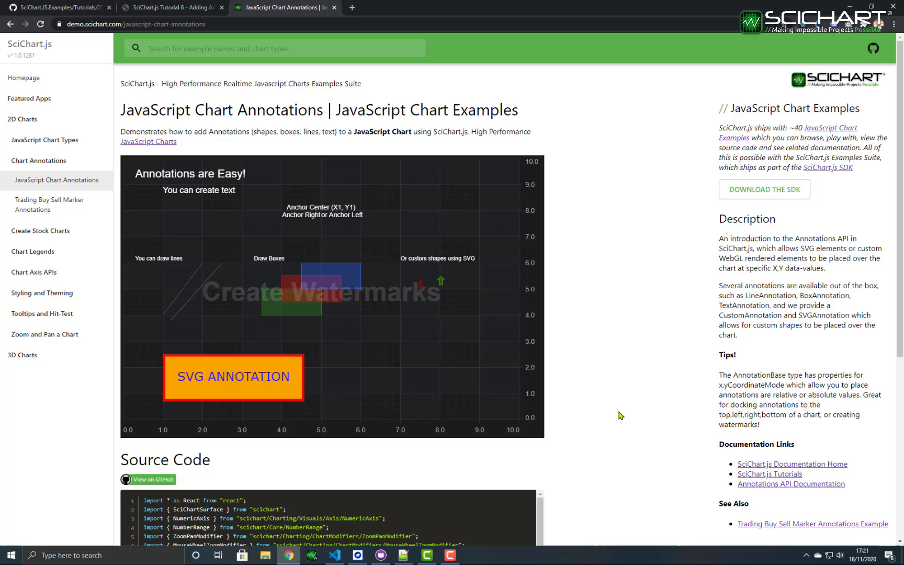
{"action": "mouse_move", "coordinate": [620, 410]}
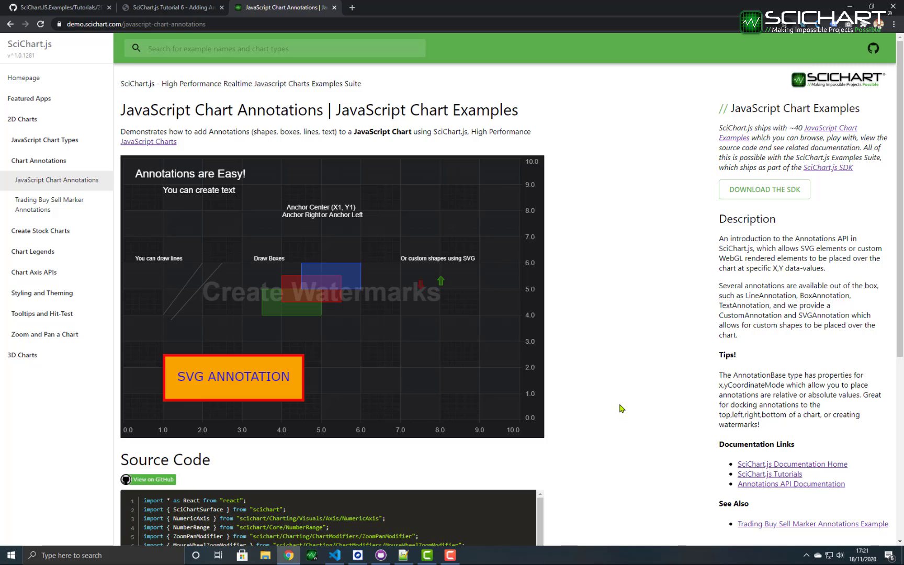
{"action": "mouse_move", "coordinate": [294, 394]}
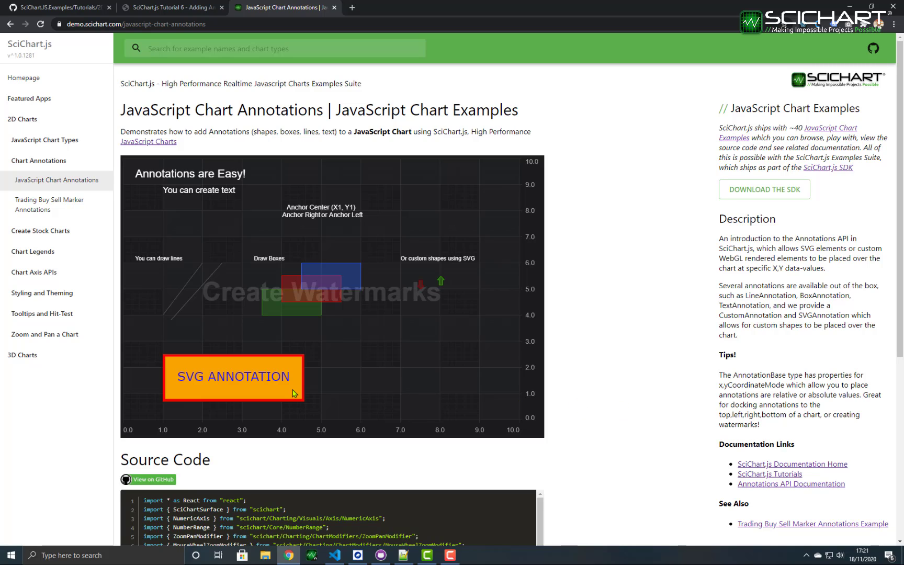
{"action": "mouse_move", "coordinate": [221, 362]}
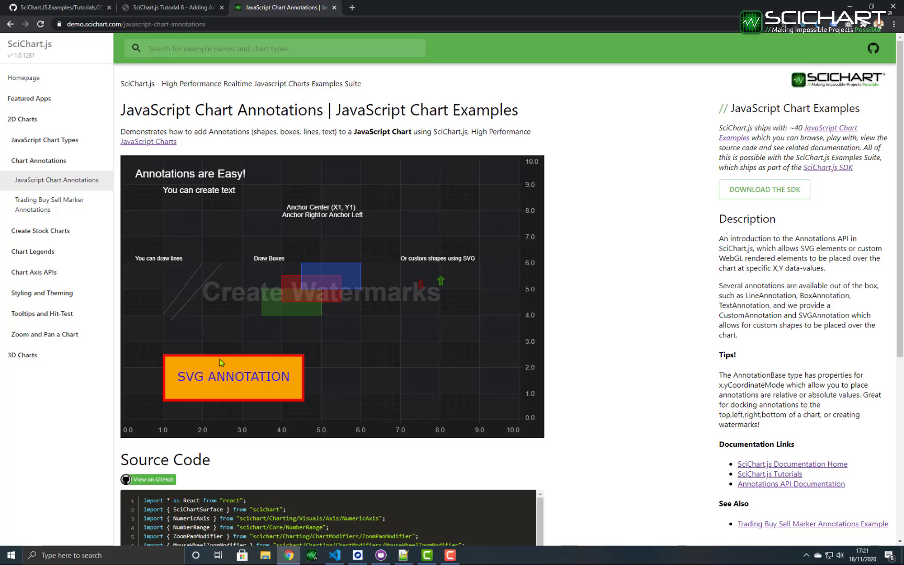
{"action": "mouse_move", "coordinate": [391, 302]}
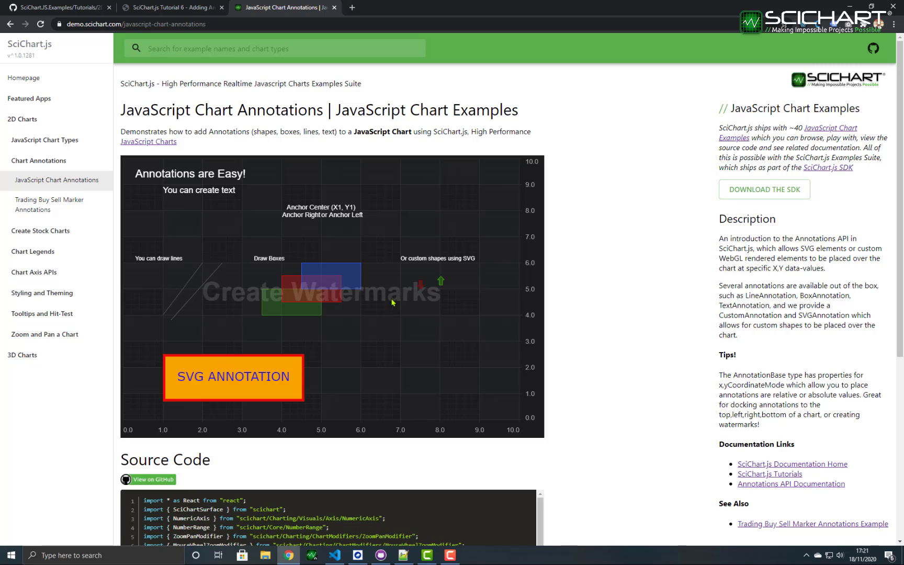
{"action": "mouse_move", "coordinate": [436, 295]}
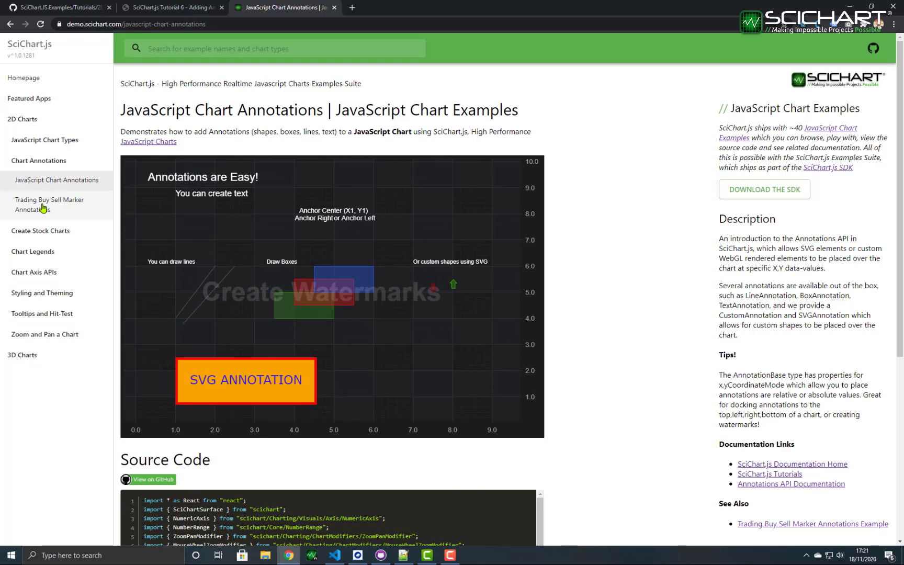
Select Trading Buy Sell Marker Annotations under Chart Annotations in the sidebar
{"action": "left_click", "coordinate": [49, 204]}
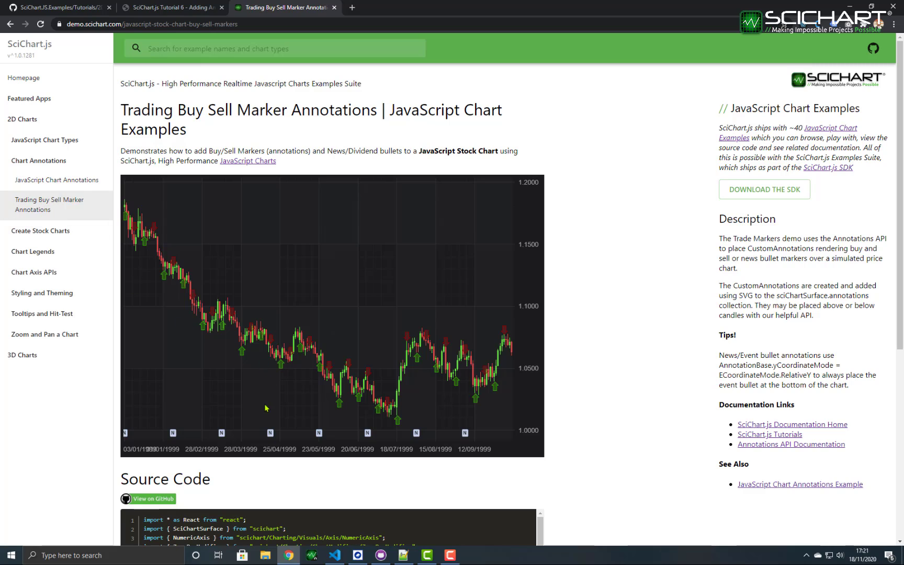
{"action": "mouse_move", "coordinate": [253, 396]}
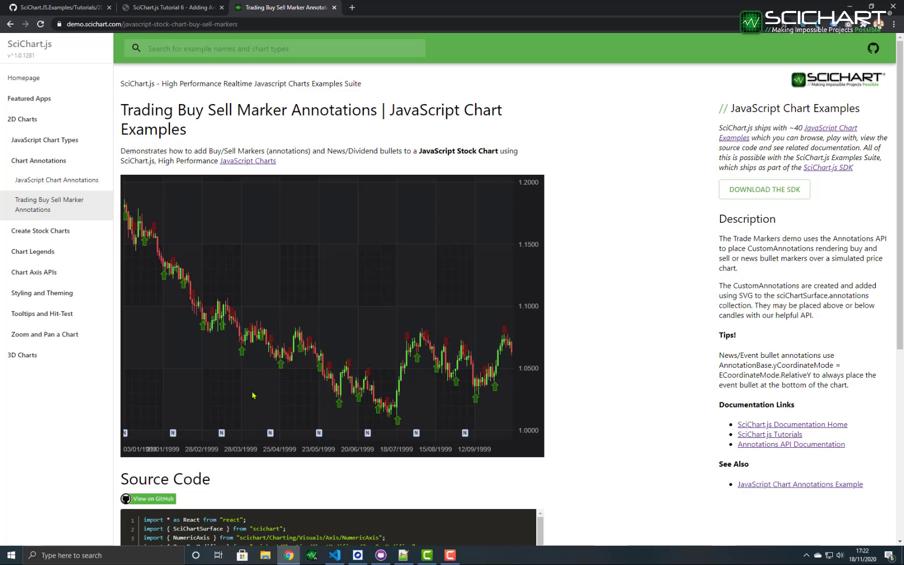
{"action": "mouse_move", "coordinate": [146, 330]}
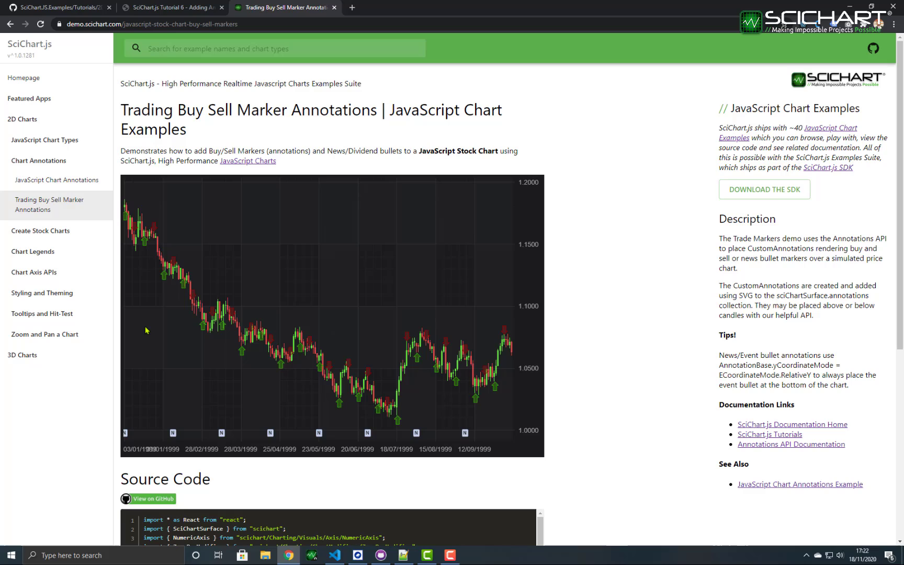
{"action": "mouse_move", "coordinate": [154, 336]}
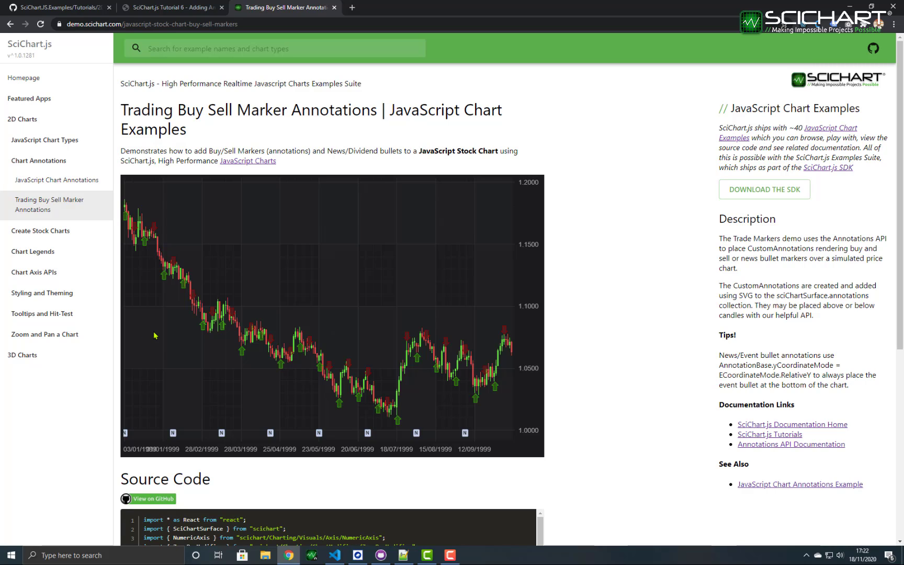
{"action": "mouse_move", "coordinate": [284, 371]}
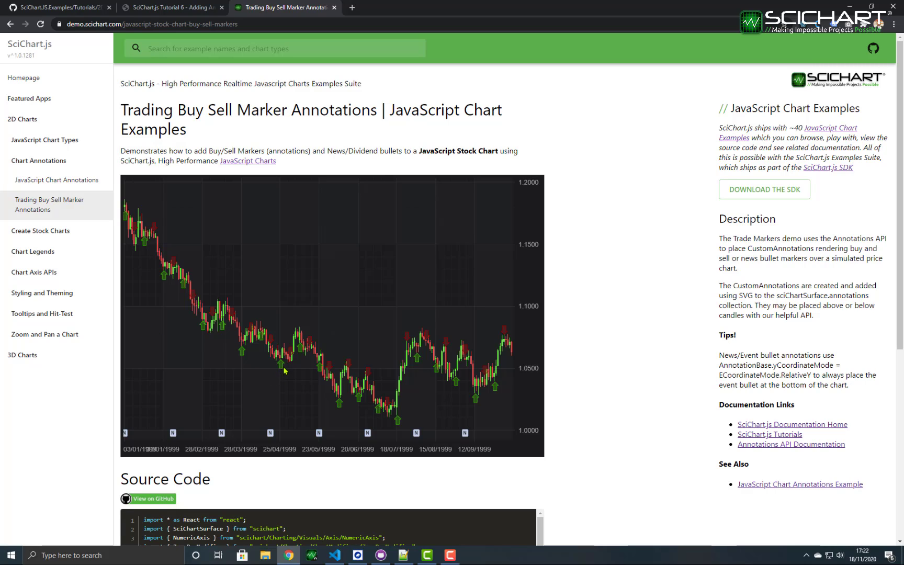
{"action": "mouse_move", "coordinate": [311, 400]}
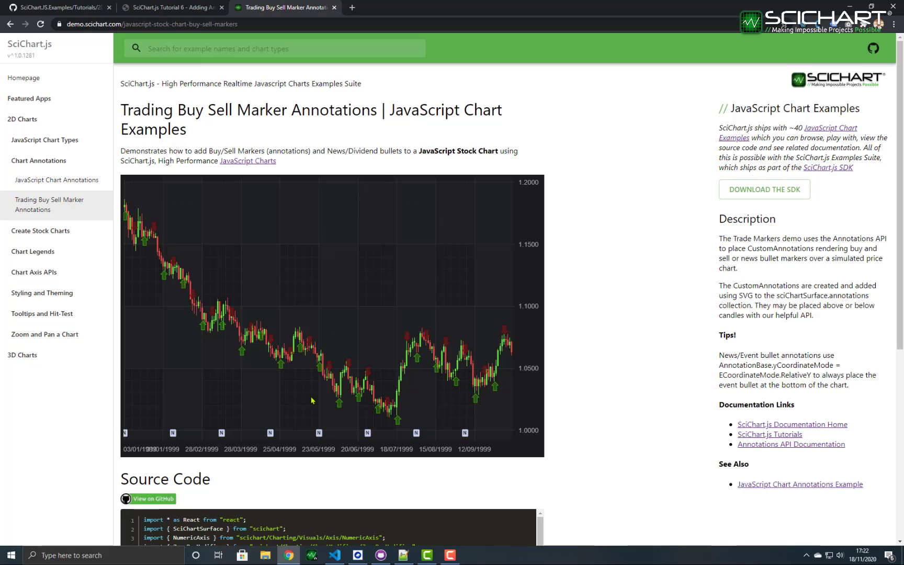
{"action": "mouse_move", "coordinate": [392, 439]}
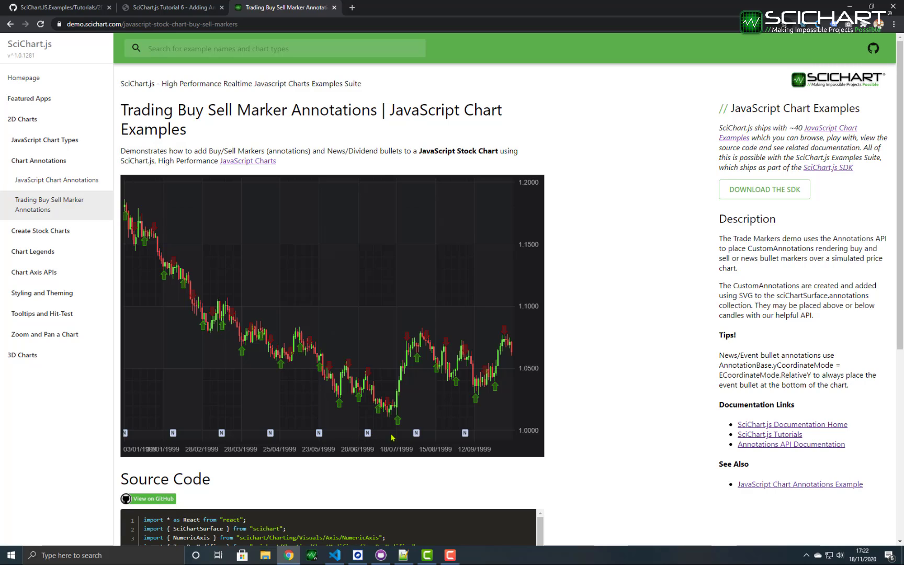
{"action": "mouse_move", "coordinate": [472, 444]}
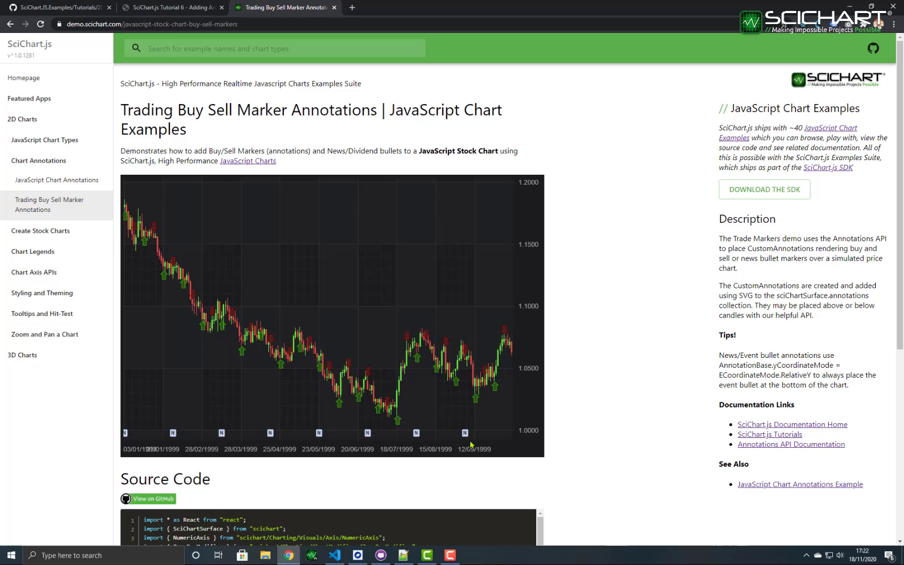
{"action": "mouse_move", "coordinate": [645, 442]}
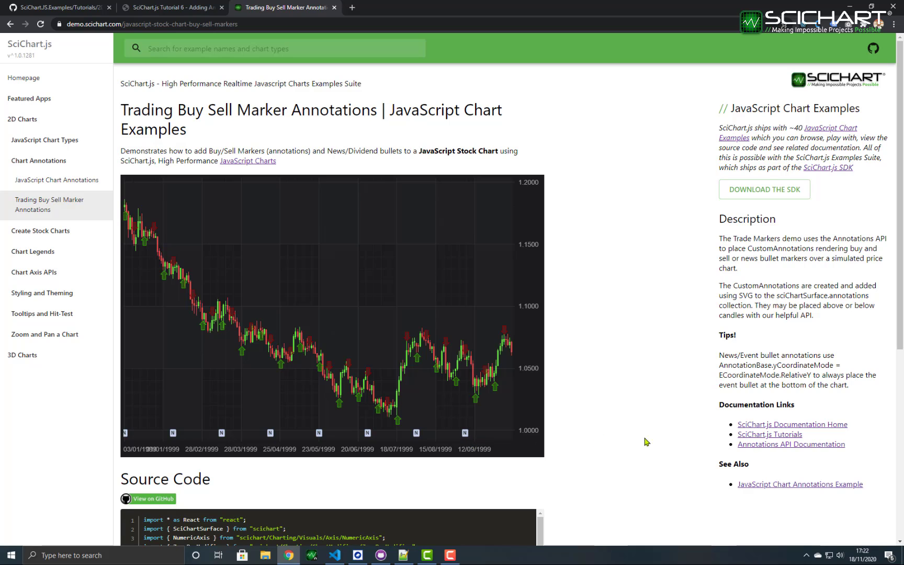